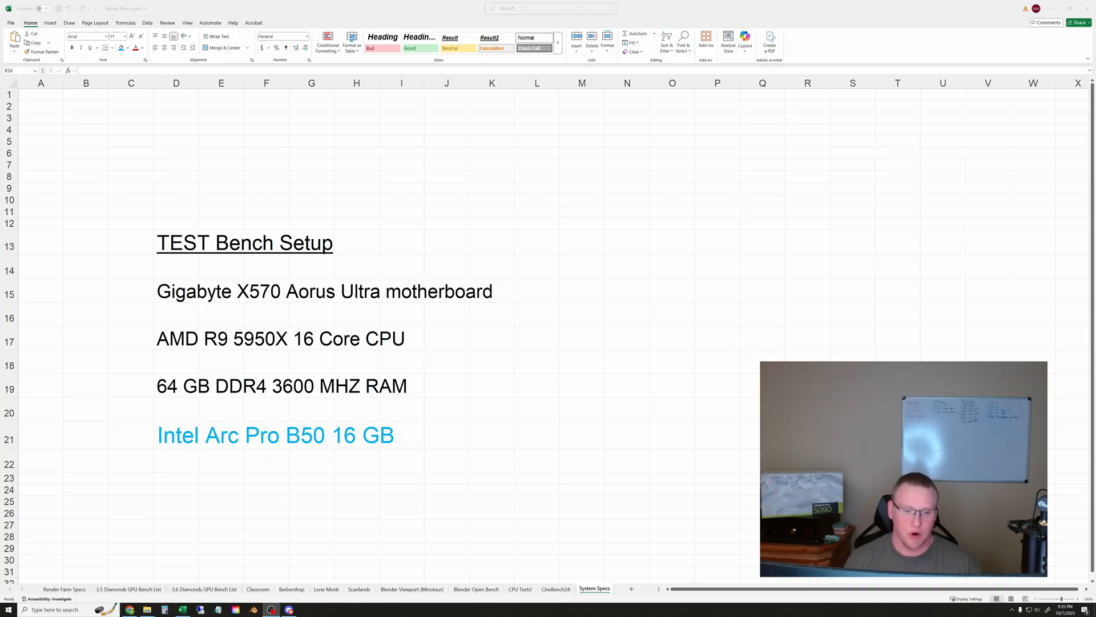
Switch to Discord's gpu-hardware-discussion channel after selecting the Intel Arc Pro B50 16 GB line.
{"action": "left_click", "coordinate": [491, 490]}
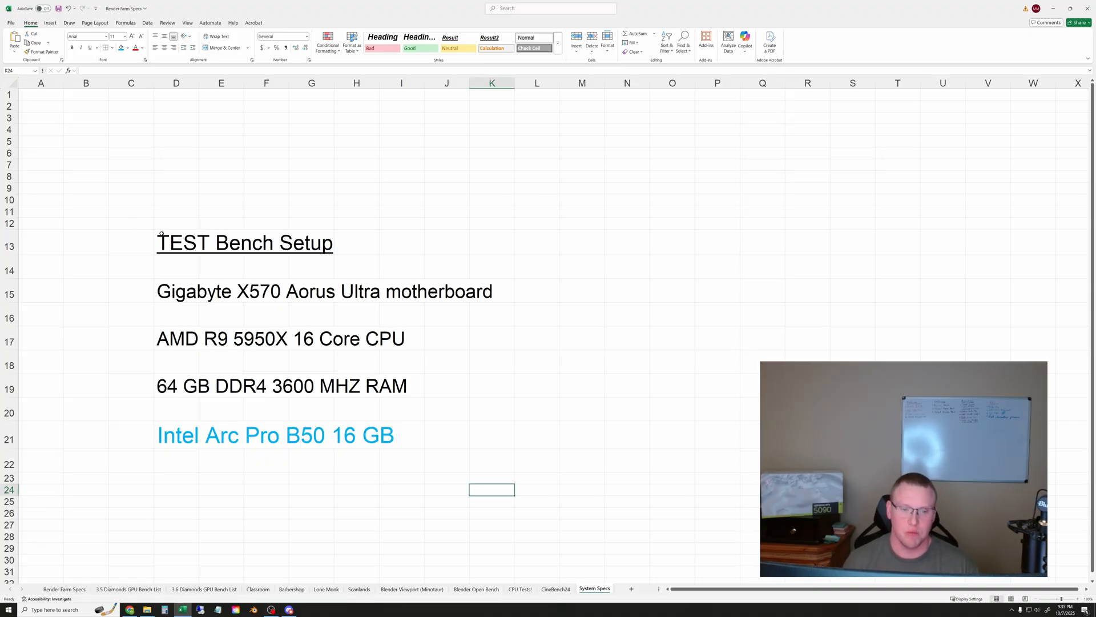
{"action": "left_click", "coordinate": [536, 266]}
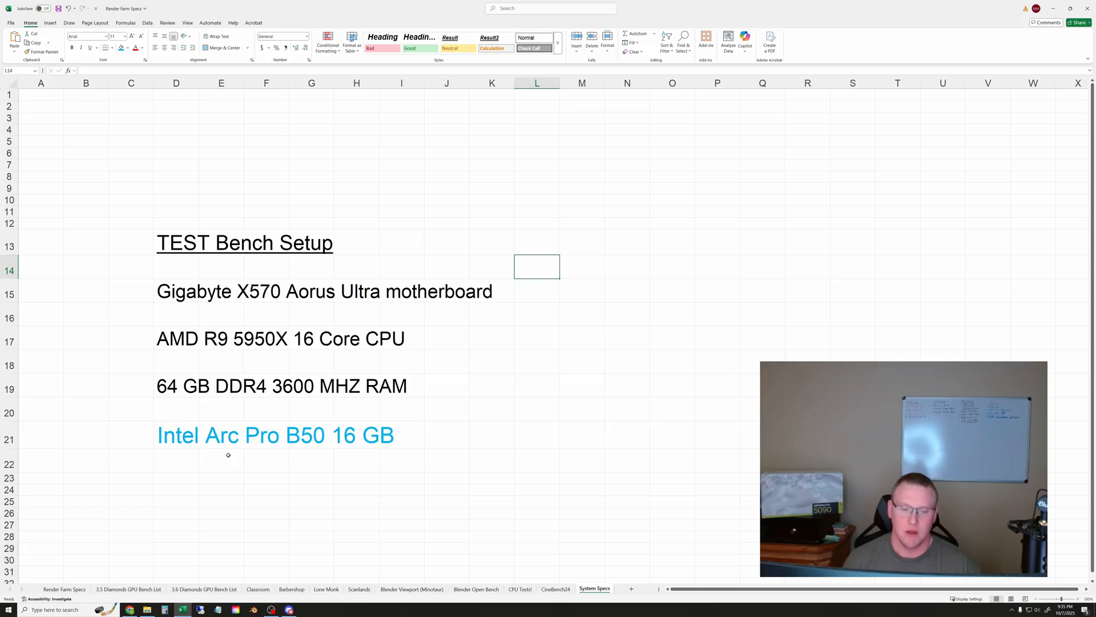
{"action": "left_click", "coordinate": [176, 434]}
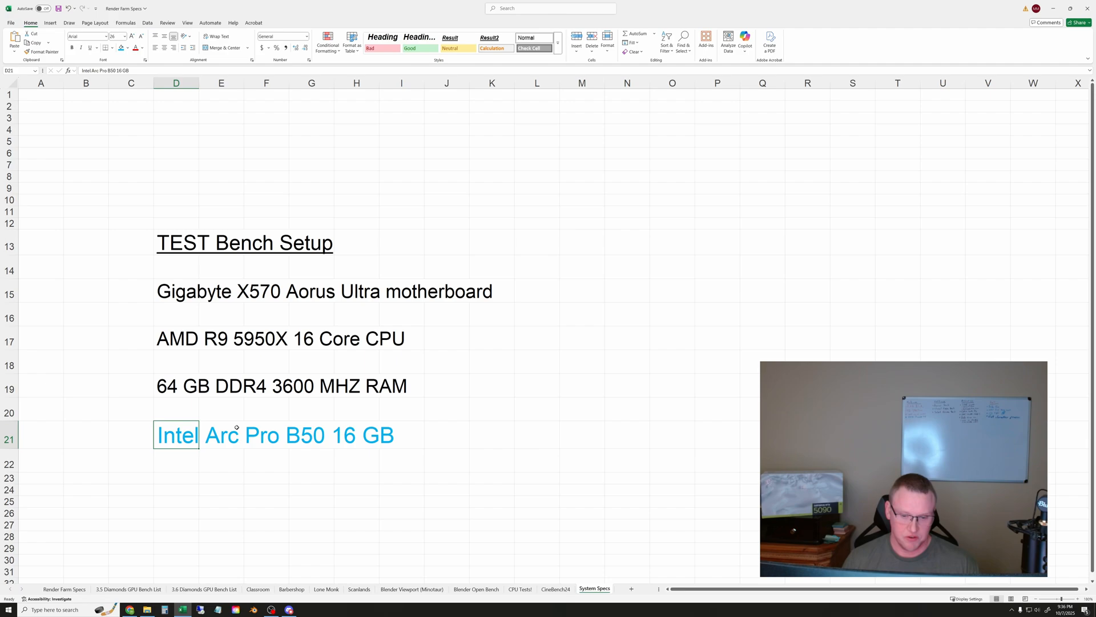
{"action": "mouse_move", "coordinate": [273, 479]}
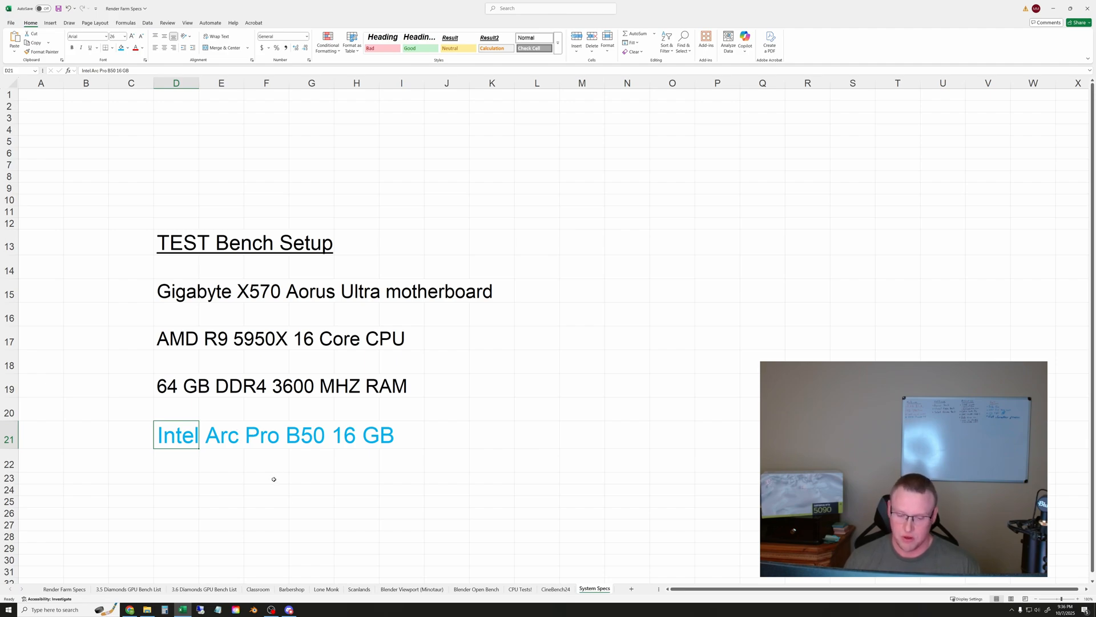
{"action": "left_click", "coordinate": [289, 609]}
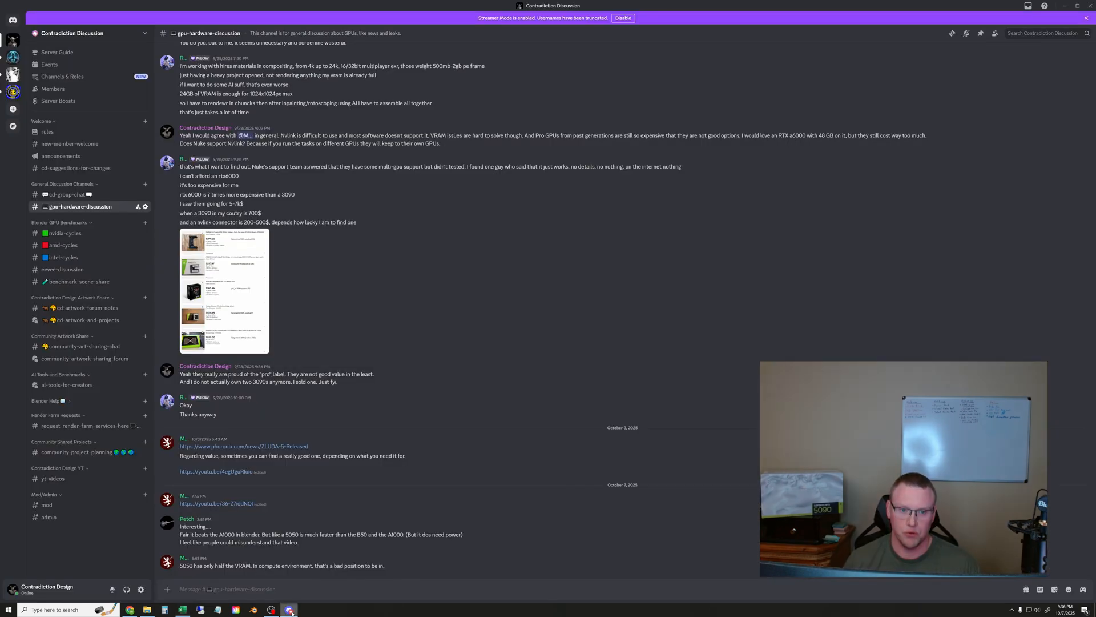
{"action": "mouse_move", "coordinate": [752, 182]}
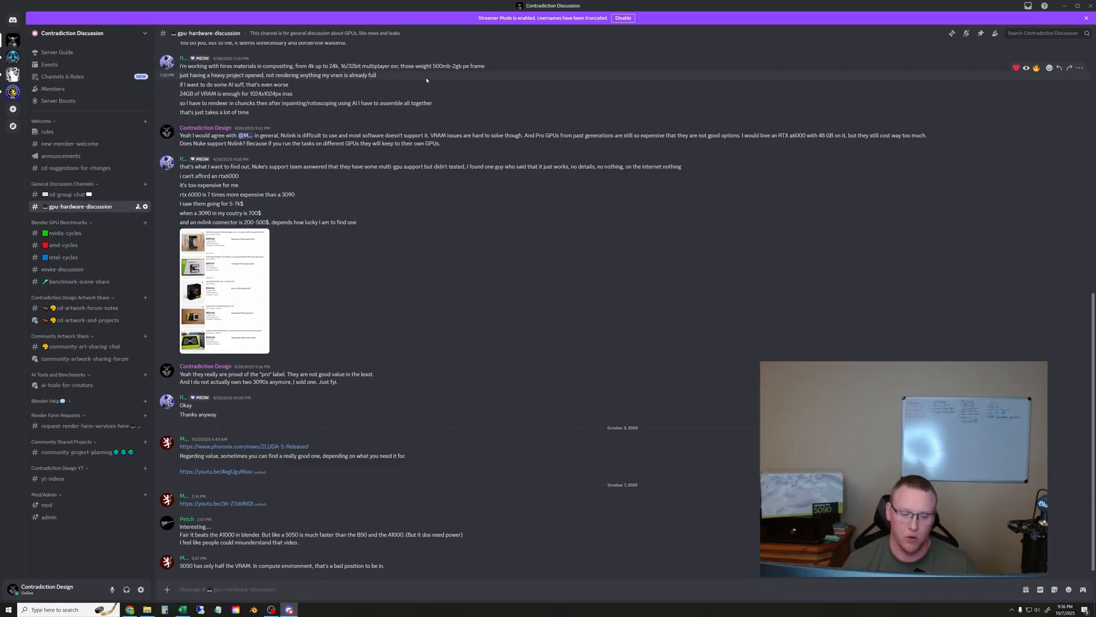
{"action": "mouse_move", "coordinate": [129, 609]}
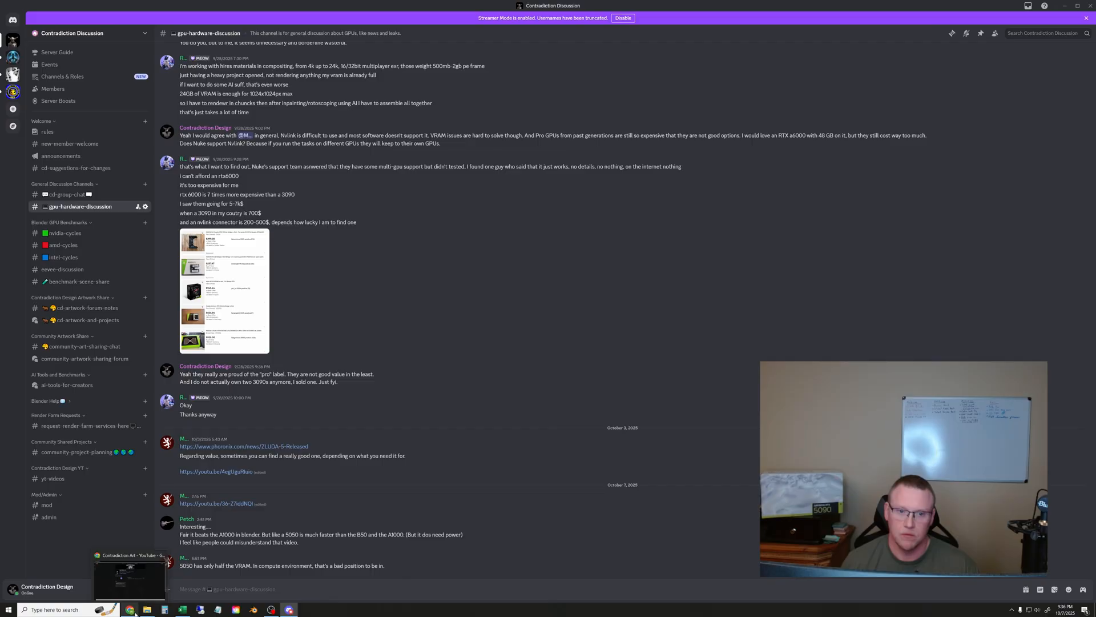
Bring the browser forward showing the Contradiction Art YouTube channel page.
{"action": "left_click", "coordinate": [130, 567]}
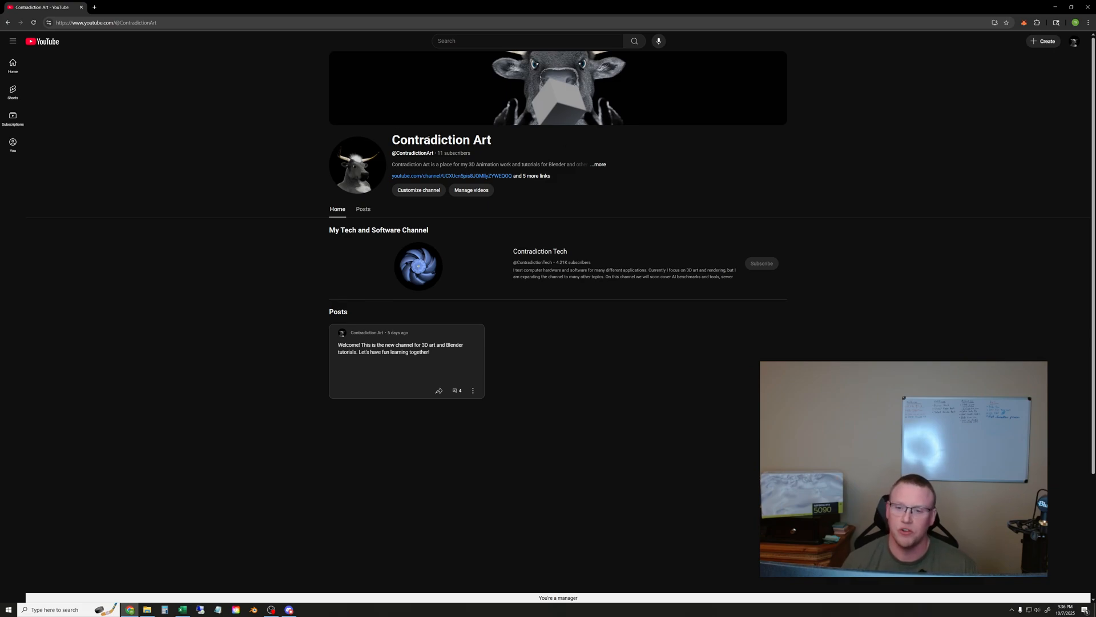
{"action": "mouse_move", "coordinate": [499, 162]}
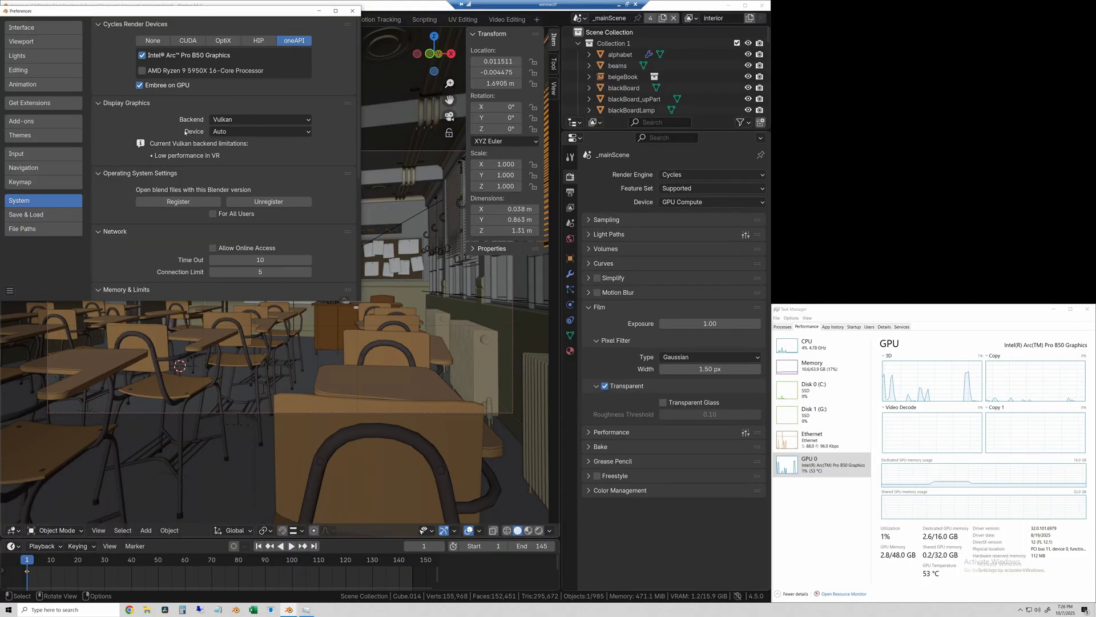
Start a Render Image of the classroom scene on the Intel Arc Pro B50.
{"action": "left_click", "coordinate": [67, 17]}
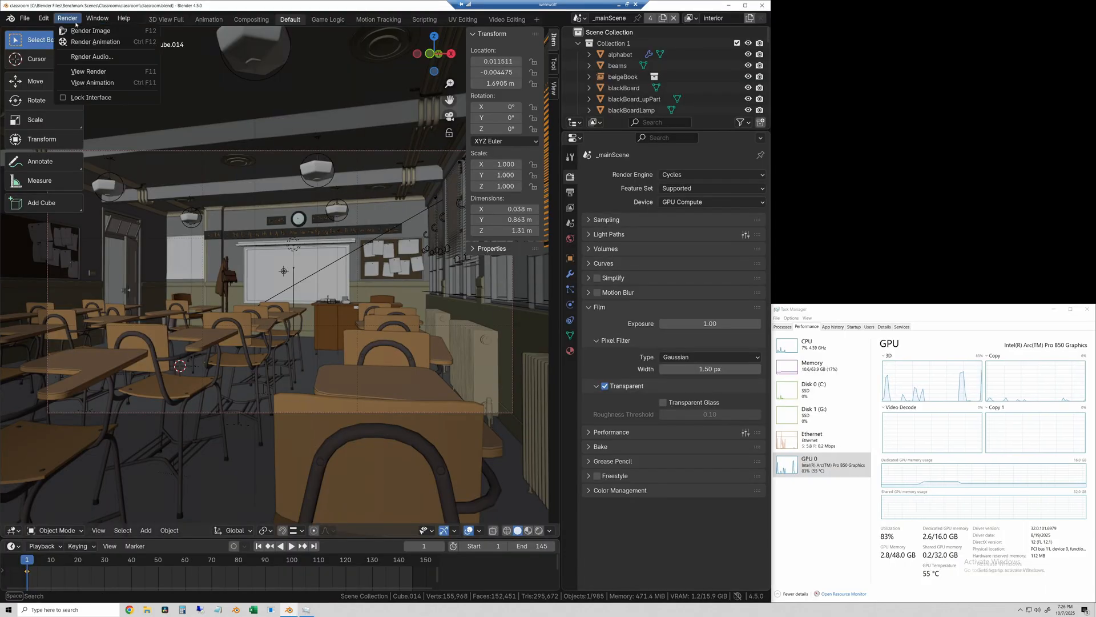
{"action": "left_click", "coordinate": [91, 29]}
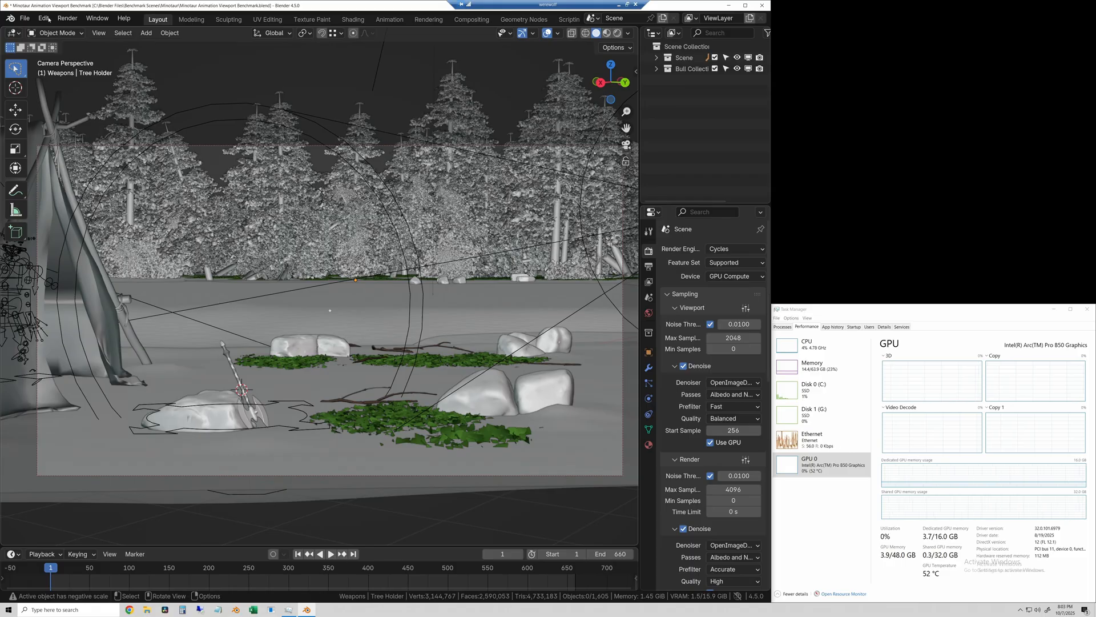
Play and pause the Minotaur animation in the timeline to test viewport frame rate.
{"action": "left_click", "coordinate": [44, 17]}
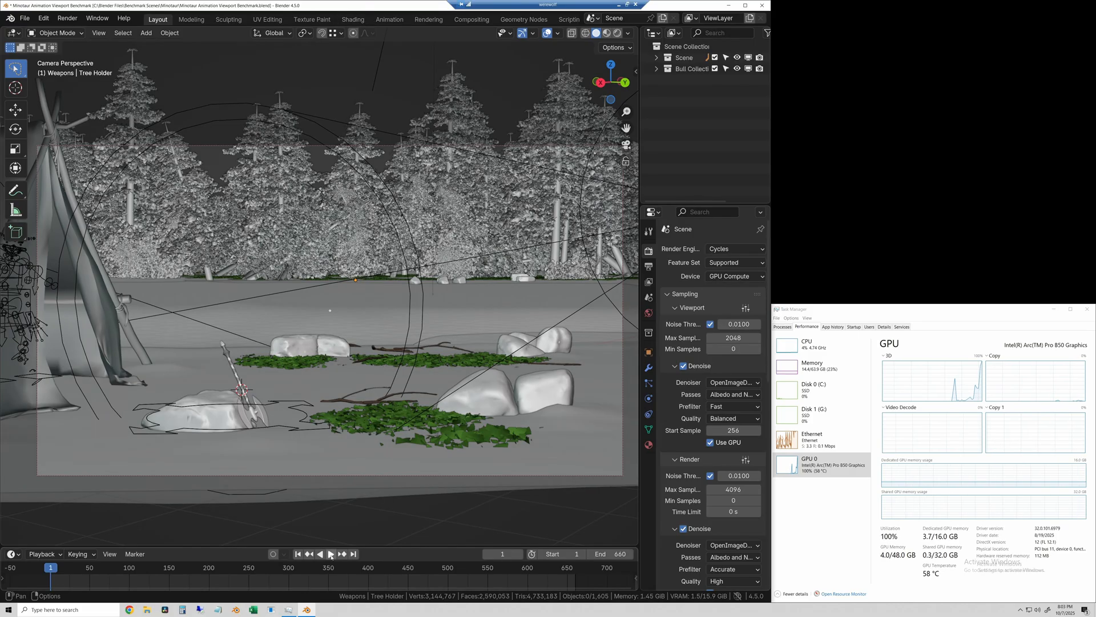
{"action": "left_click", "coordinate": [331, 552]}
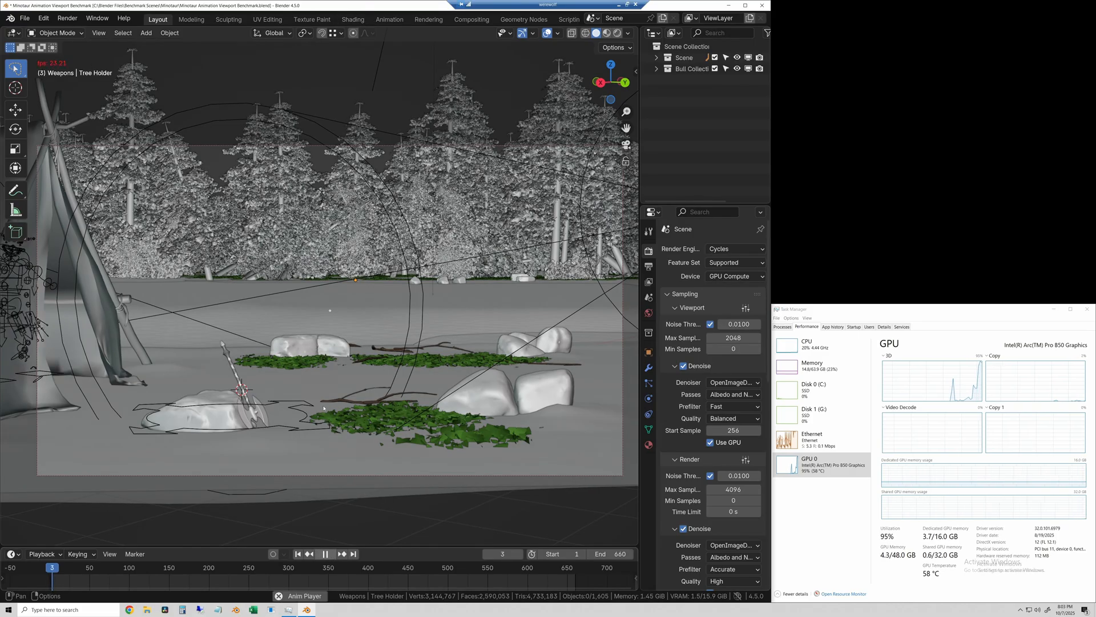
{"action": "left_click", "coordinate": [328, 553]}
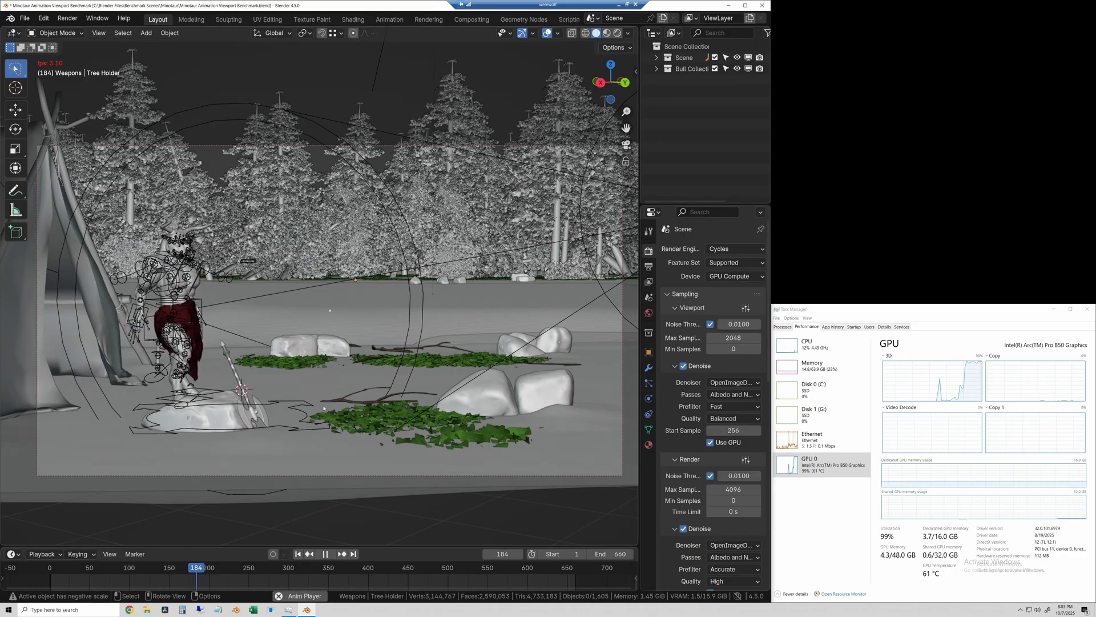
{"action": "left_click", "coordinate": [324, 552]}
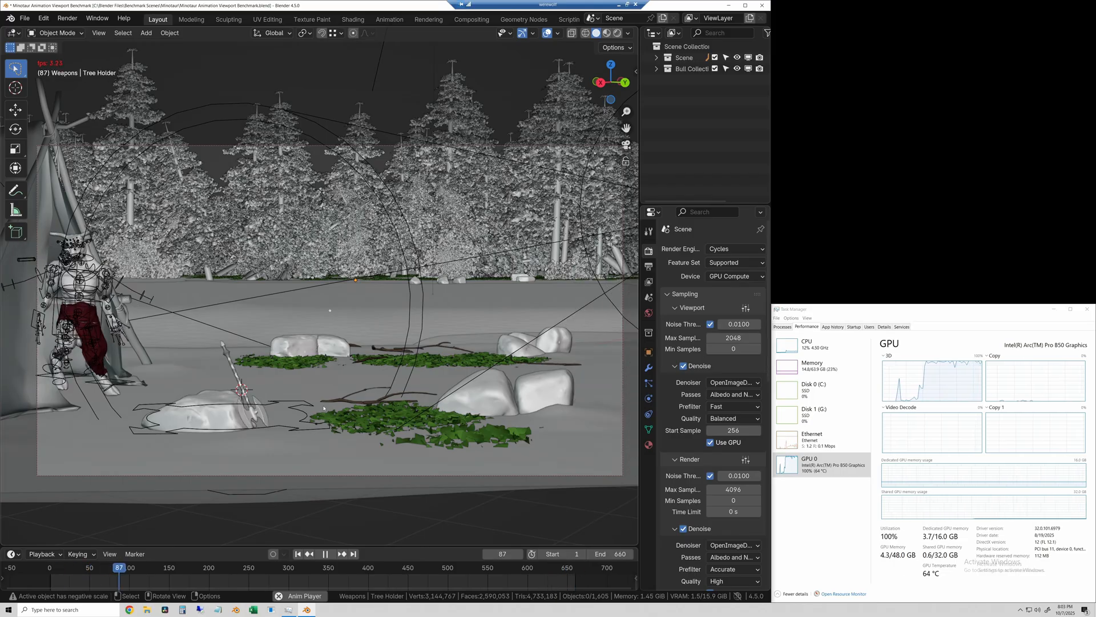
{"action": "left_click", "coordinate": [309, 553]}
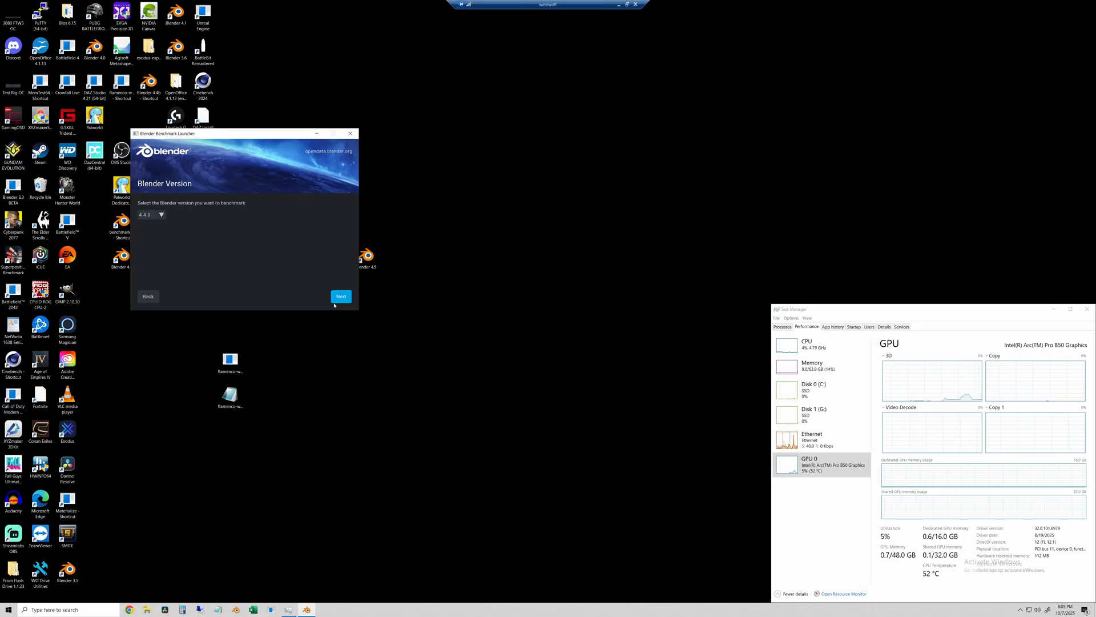
Accept Blender 4.4.0 in the launcher and move on to the Benchmark Device list.
{"action": "left_click", "coordinate": [342, 296]}
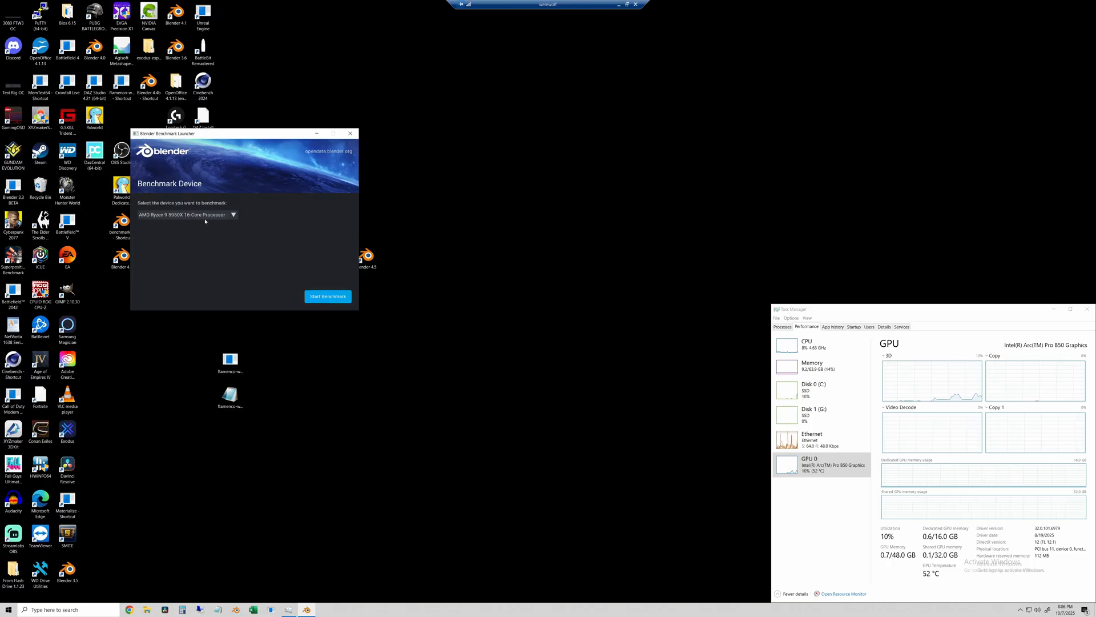
{"action": "left_click", "coordinate": [327, 296]}
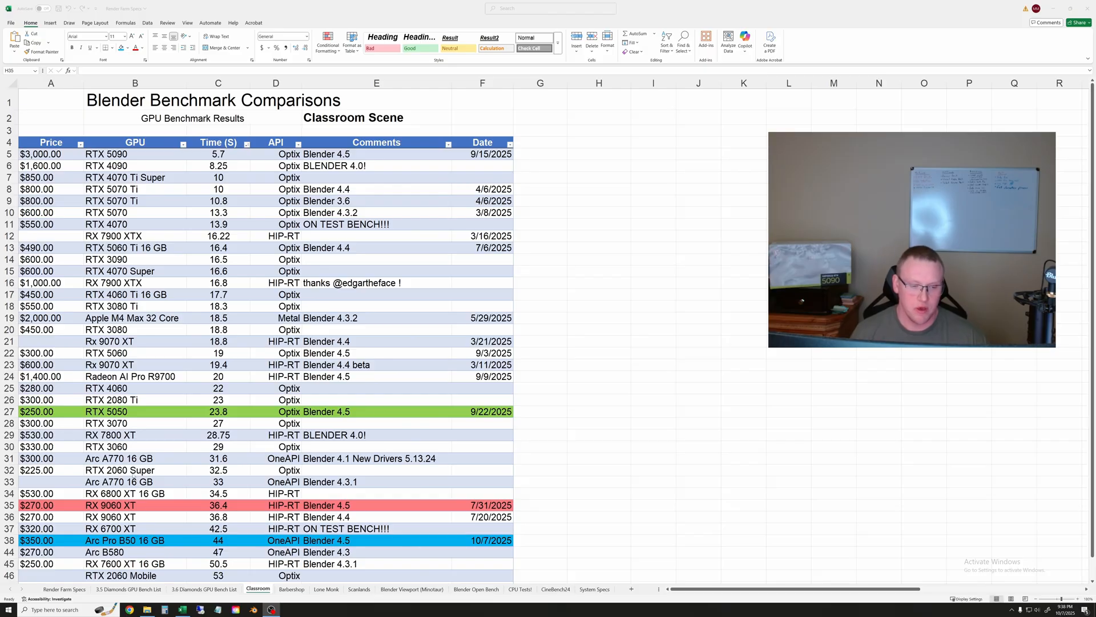
{"action": "mouse_move", "coordinate": [569, 422]}
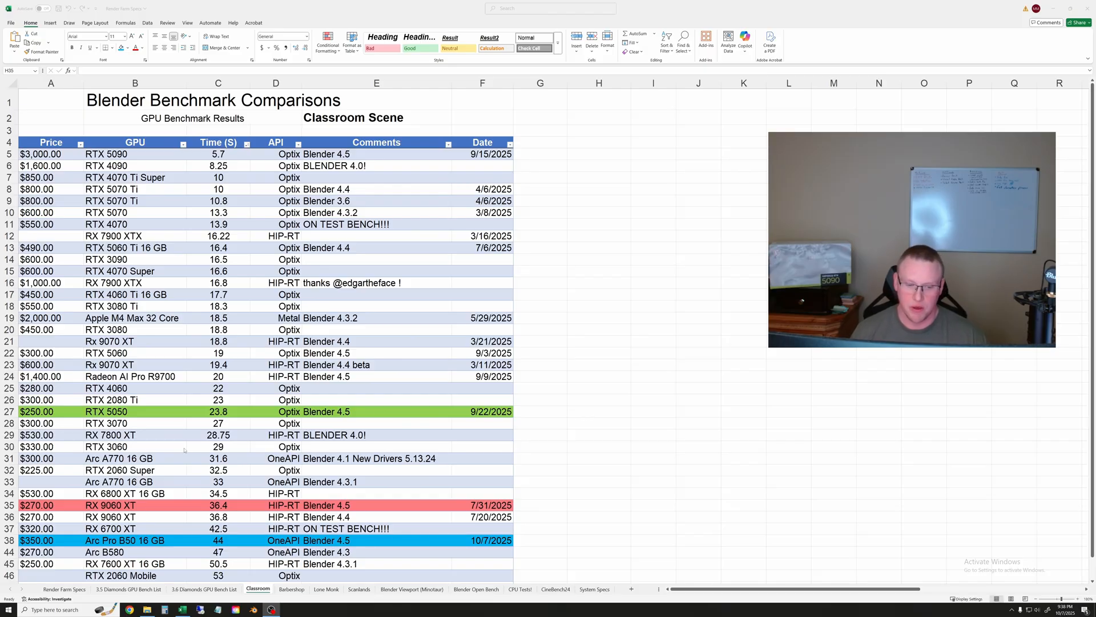
{"action": "mouse_move", "coordinate": [556, 400]}
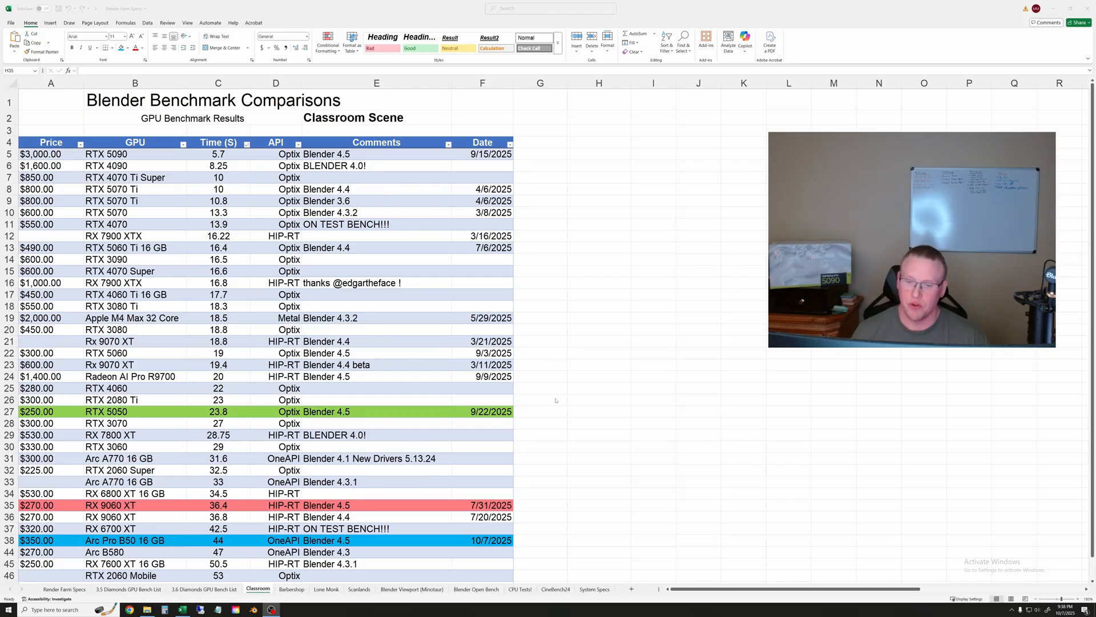
Check the Arc Pro B50 Classroom time of 44 s, then its Barbershop time of 285 s.
{"action": "left_click", "coordinate": [598, 411]}
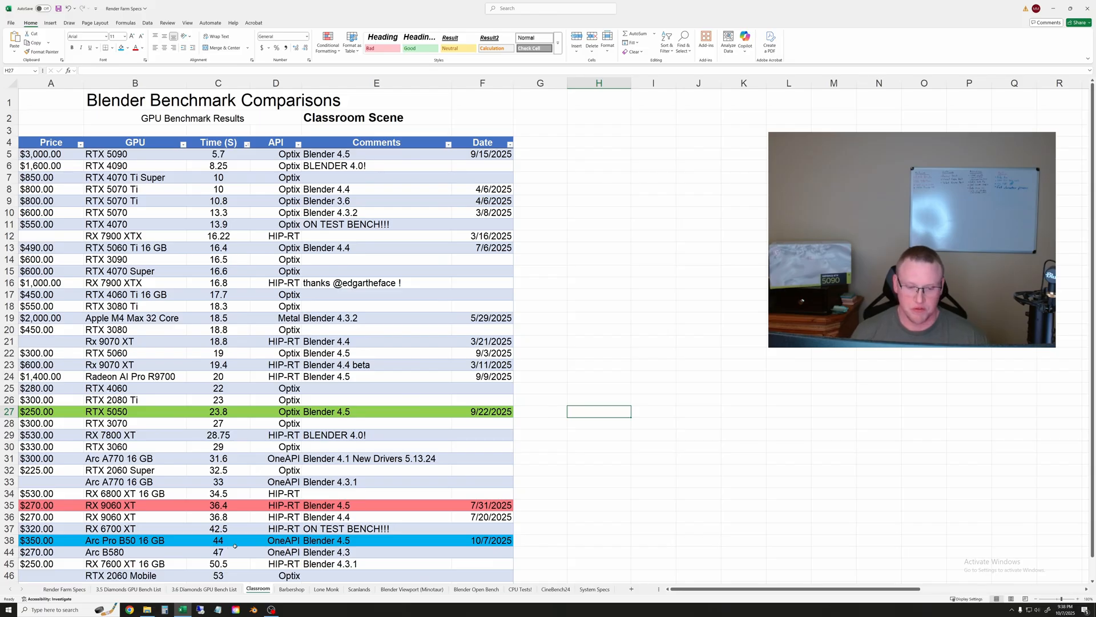
{"action": "left_click", "coordinate": [217, 540]}
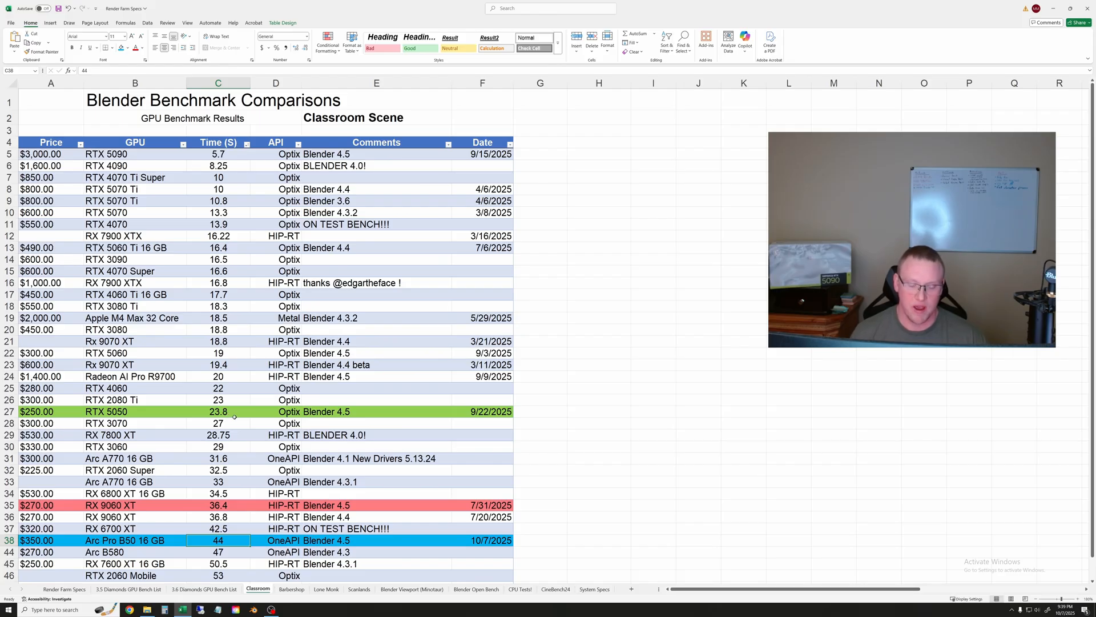
{"action": "mouse_move", "coordinate": [643, 439]}
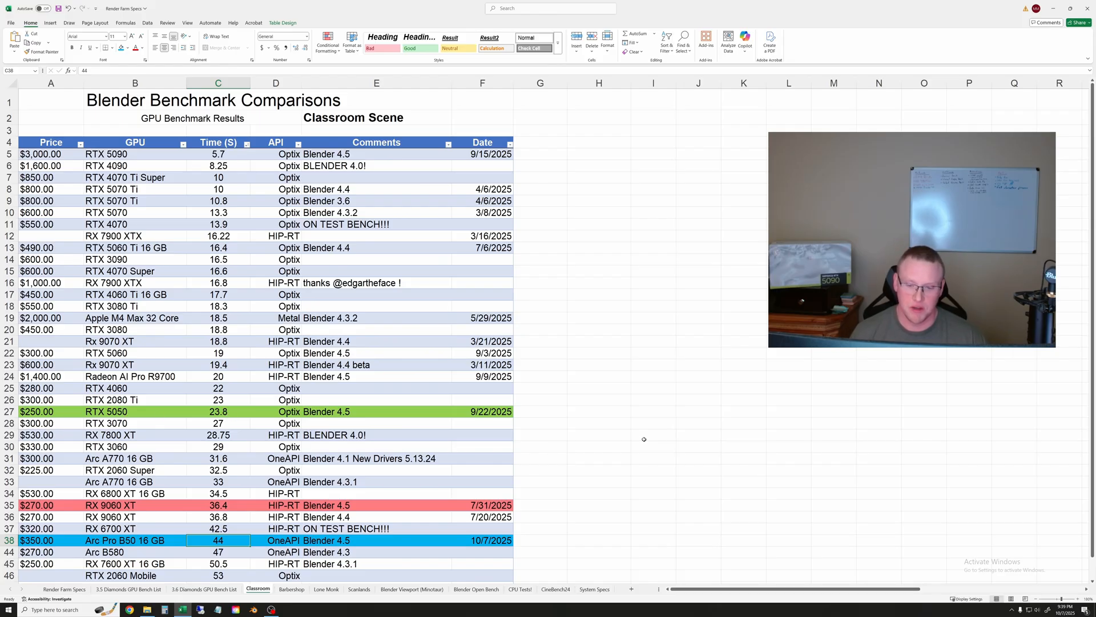
{"action": "left_click", "coordinate": [653, 434]}
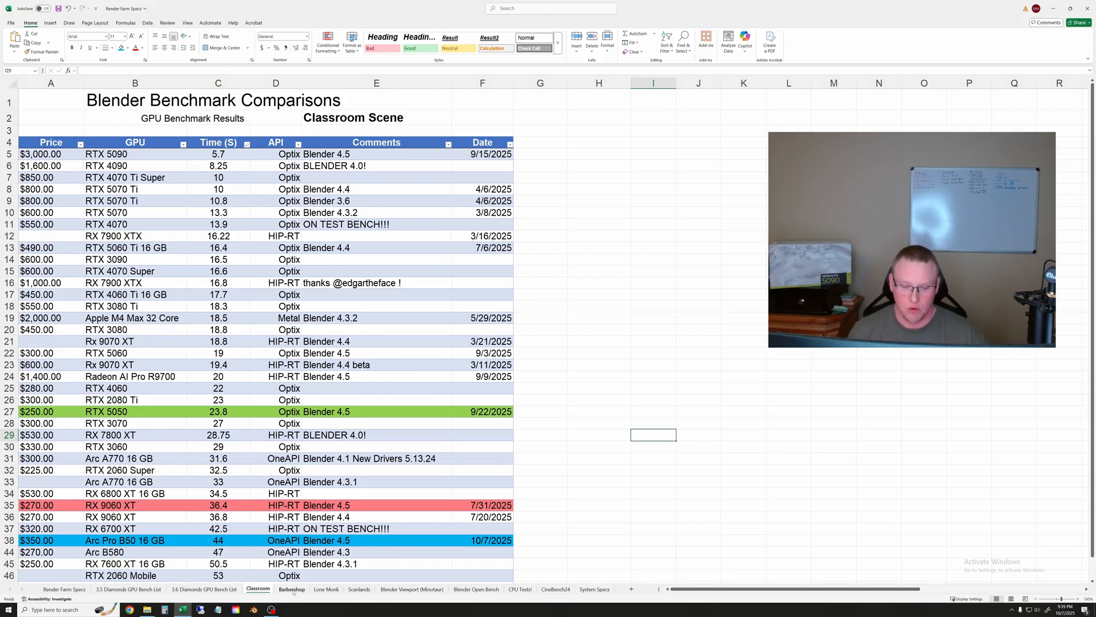
{"action": "left_click", "coordinate": [292, 589]}
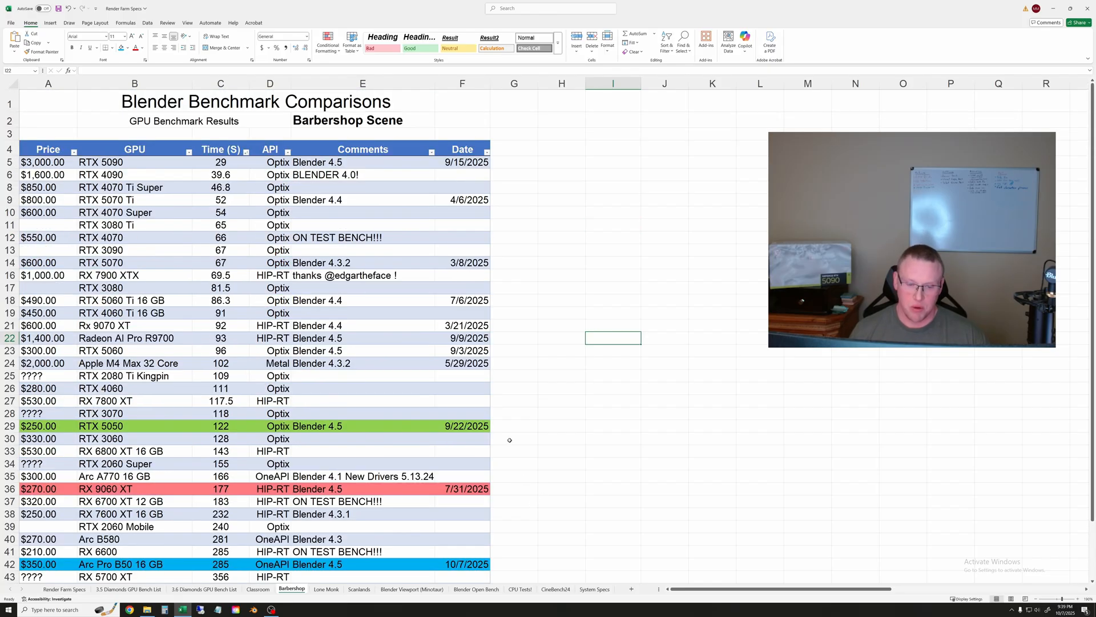
{"action": "left_click", "coordinate": [220, 563]}
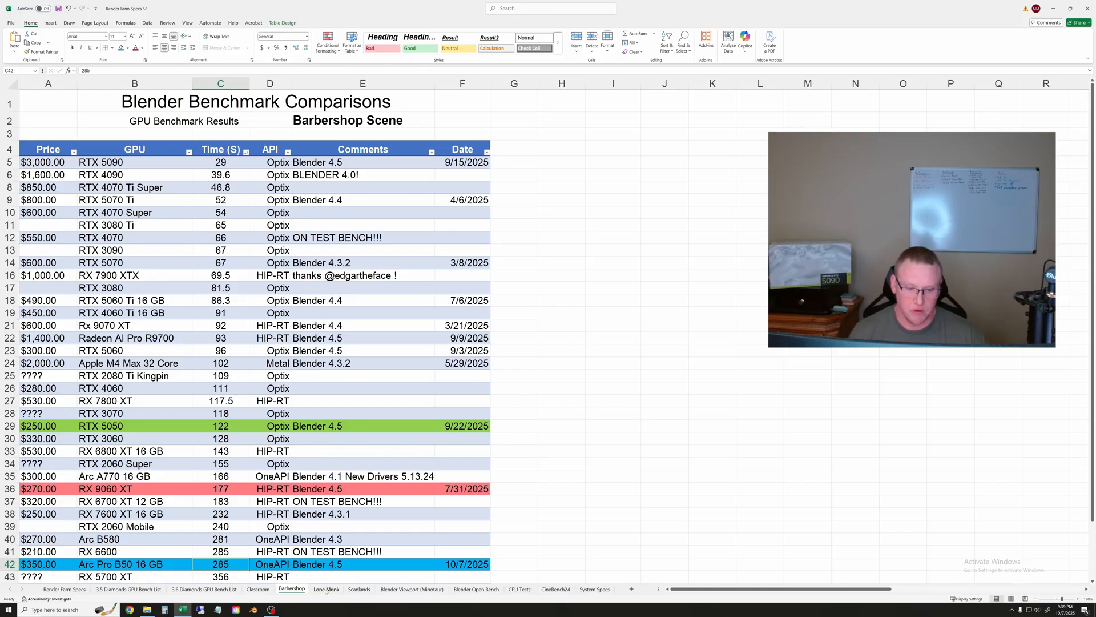
Show the Lone Monk sheet with the Arc Pro B50 16 GB row at 384 seconds.
{"action": "left_click", "coordinate": [325, 590]}
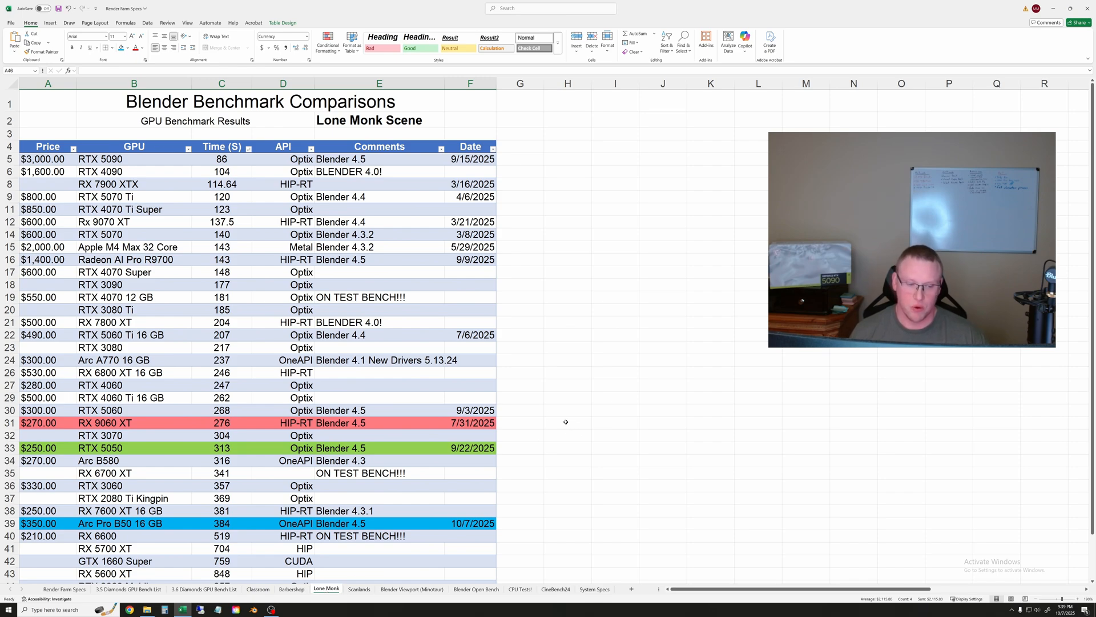
{"action": "left_click", "coordinate": [133, 422]}
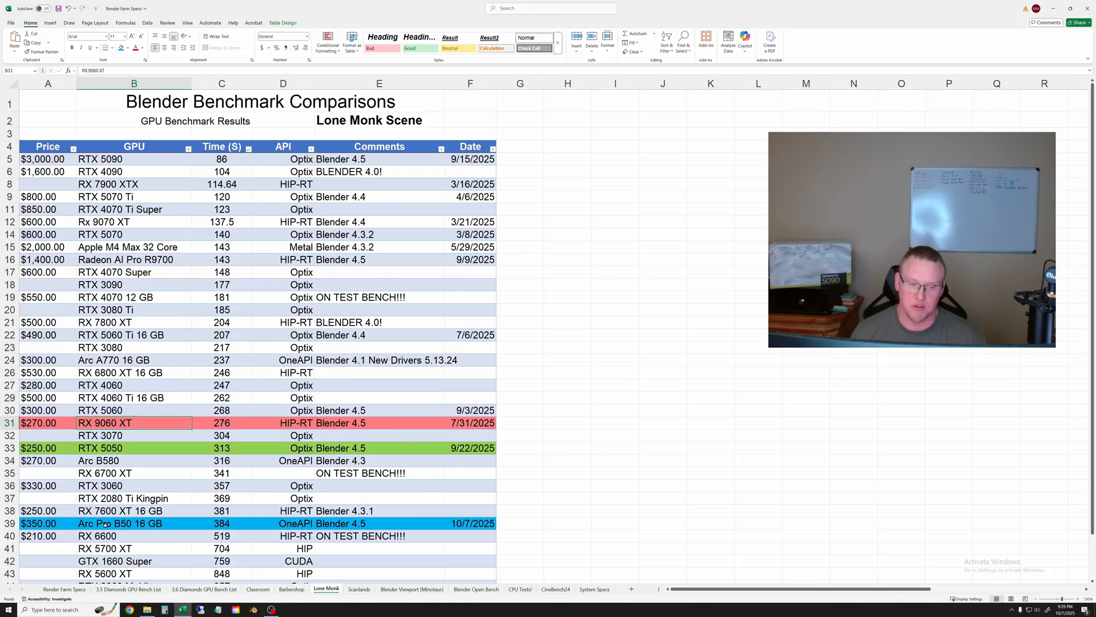
{"action": "mouse_move", "coordinate": [593, 428]}
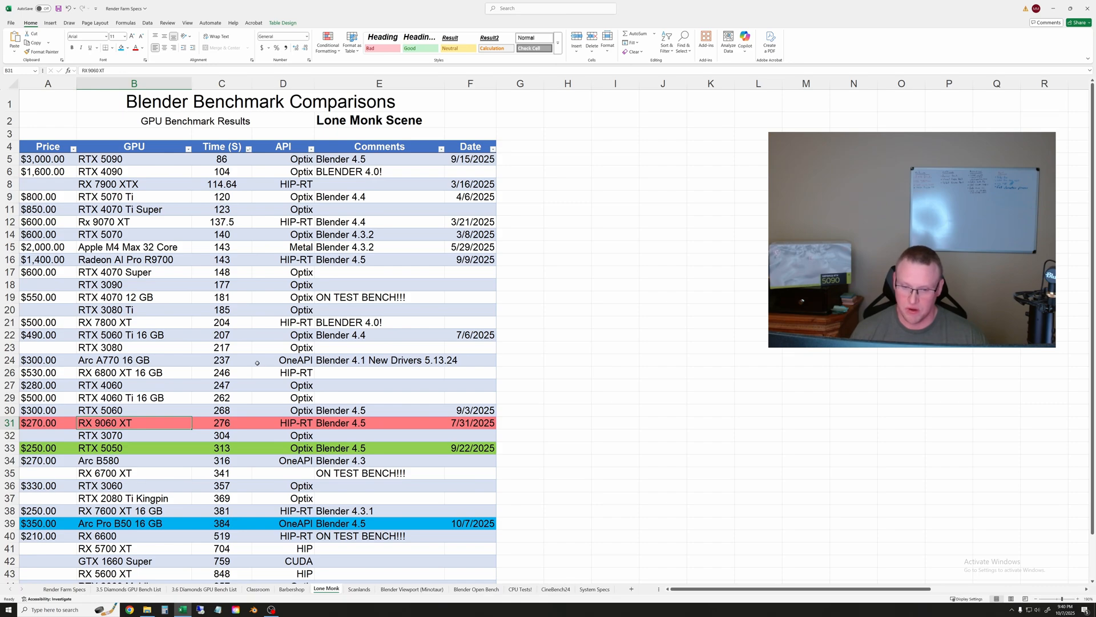
{"action": "mouse_move", "coordinate": [499, 339]}
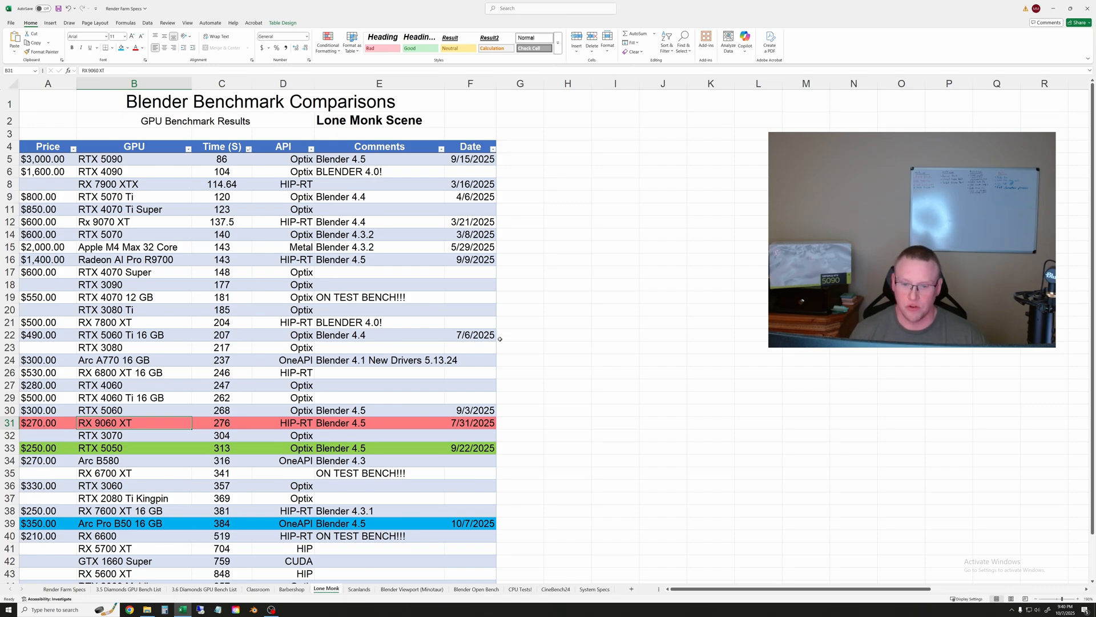
{"action": "mouse_move", "coordinate": [558, 367]}
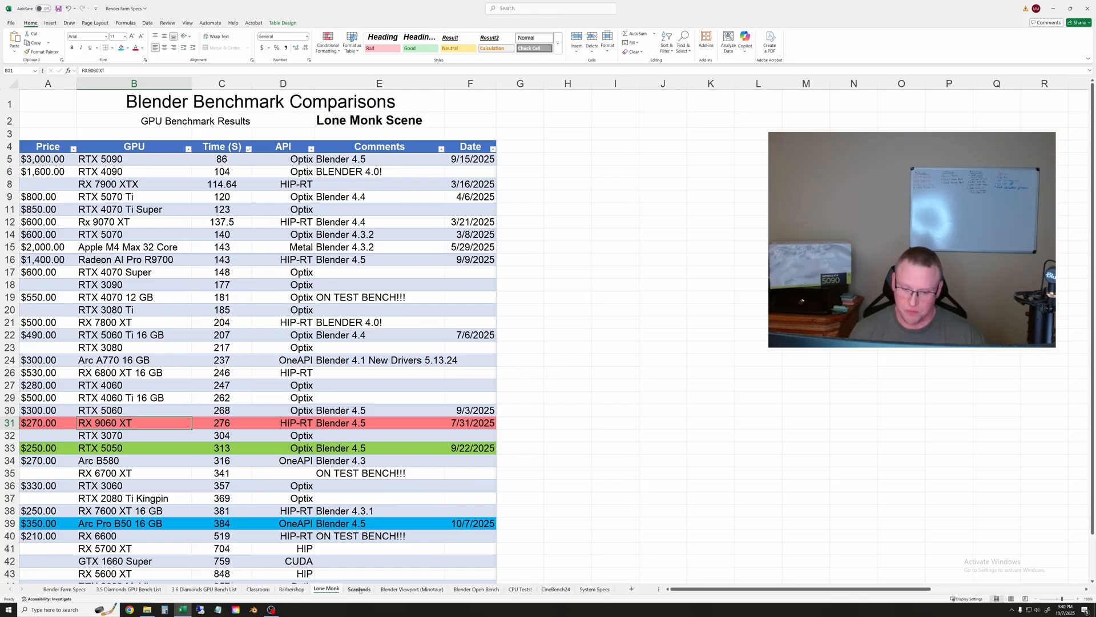
Show the Scanlands sheet and select the Arc Pro B50 time of 175 seconds in C38.
{"action": "left_click", "coordinate": [358, 590]}
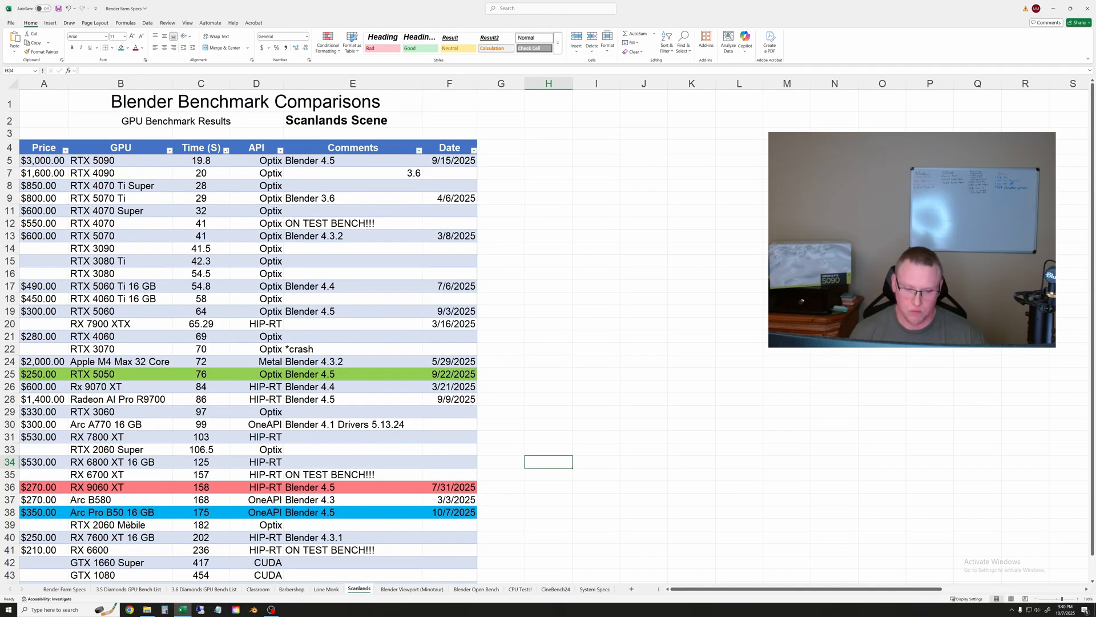
{"action": "left_click", "coordinate": [201, 512]}
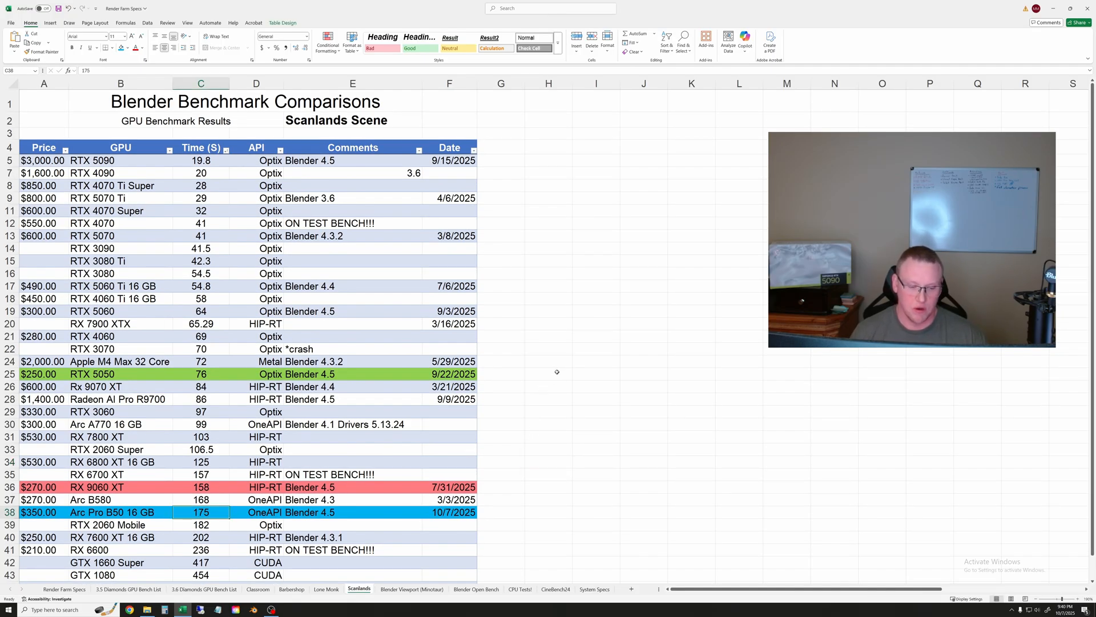
{"action": "mouse_move", "coordinate": [229, 468]}
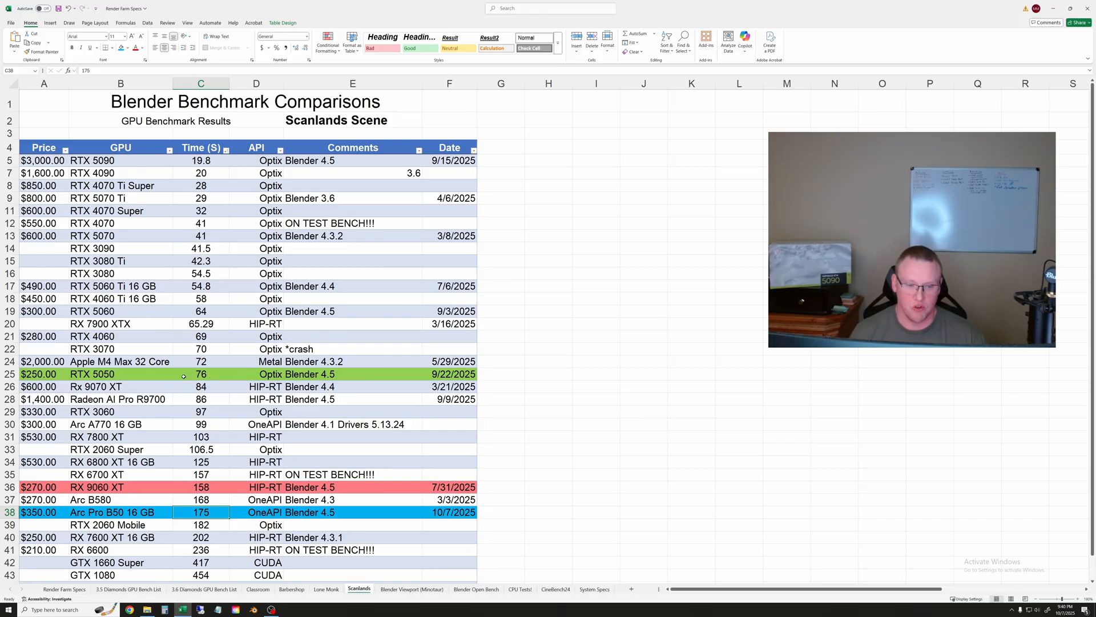
{"action": "mouse_move", "coordinate": [183, 375]}
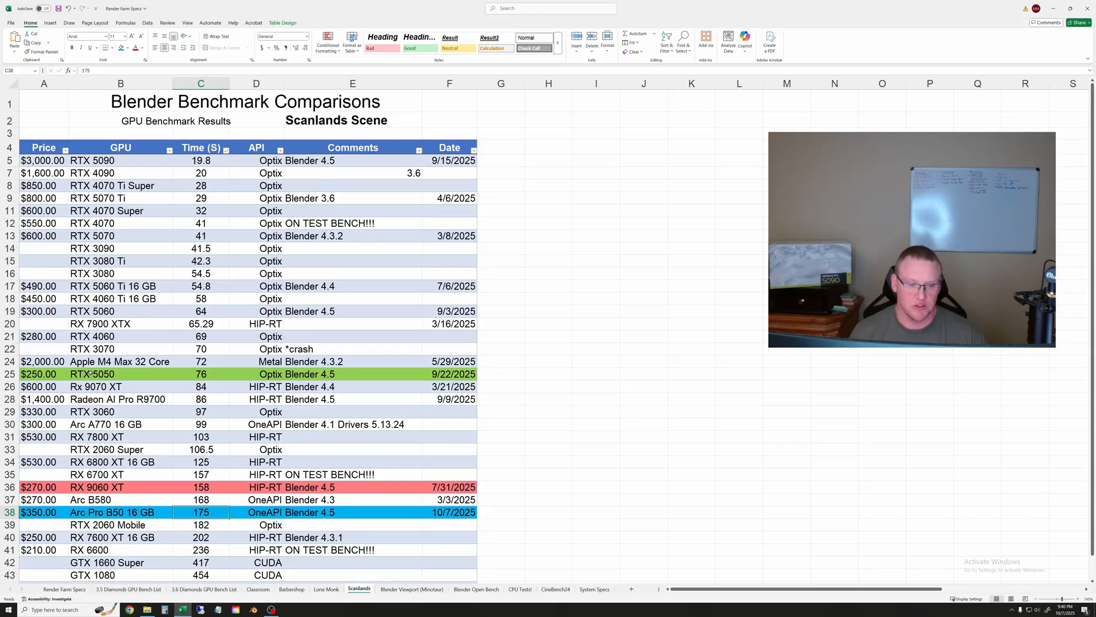
{"action": "mouse_move", "coordinate": [547, 382]}
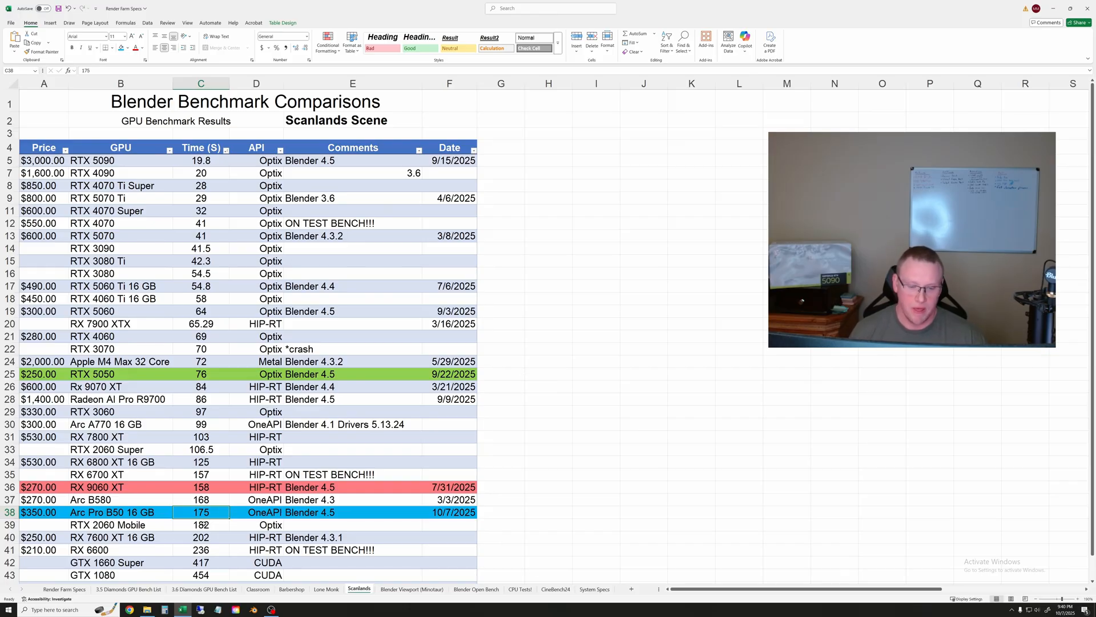
Show the Blender Viewport (Minotaur) sheet and select the Arc Pro B50 3.1 FPS in C20.
{"action": "left_click", "coordinate": [411, 590]}
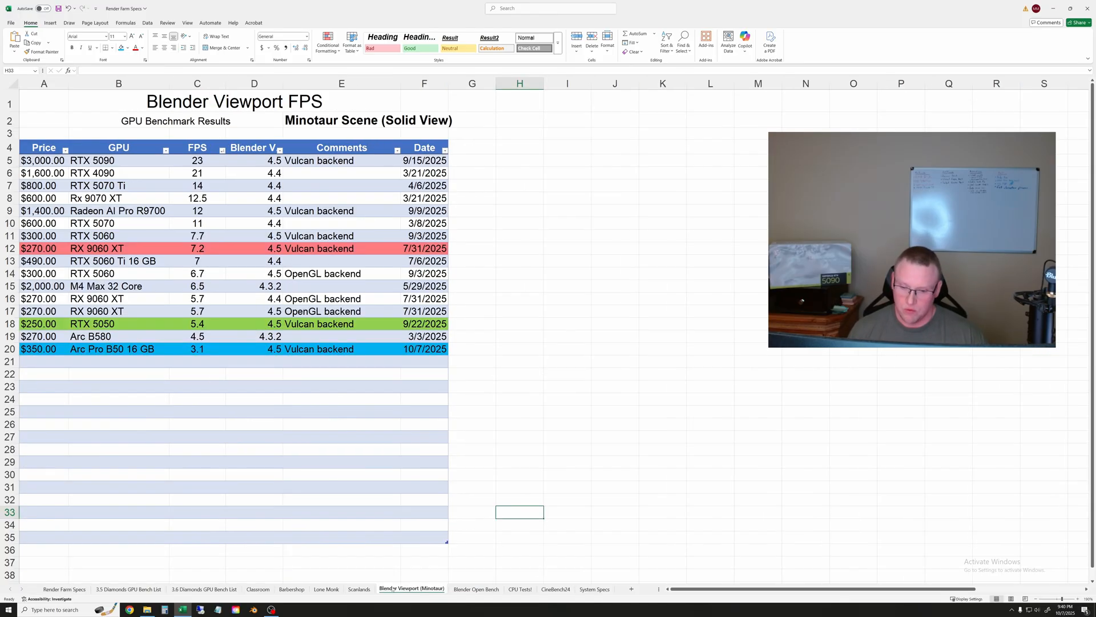
{"action": "left_click", "coordinate": [519, 284]}
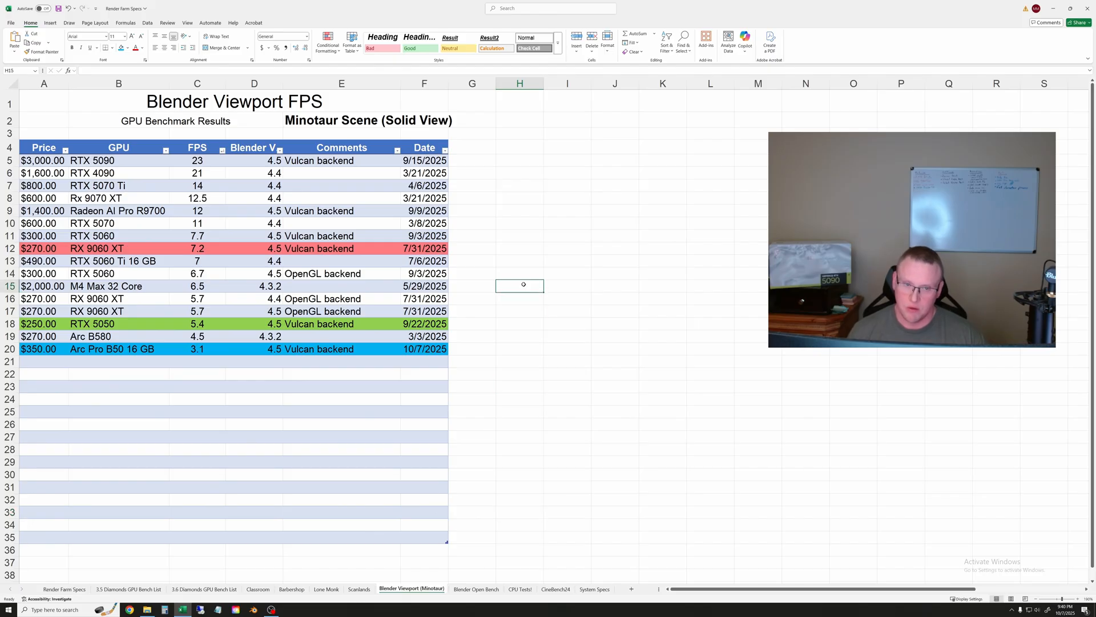
{"action": "mouse_move", "coordinate": [549, 263]}
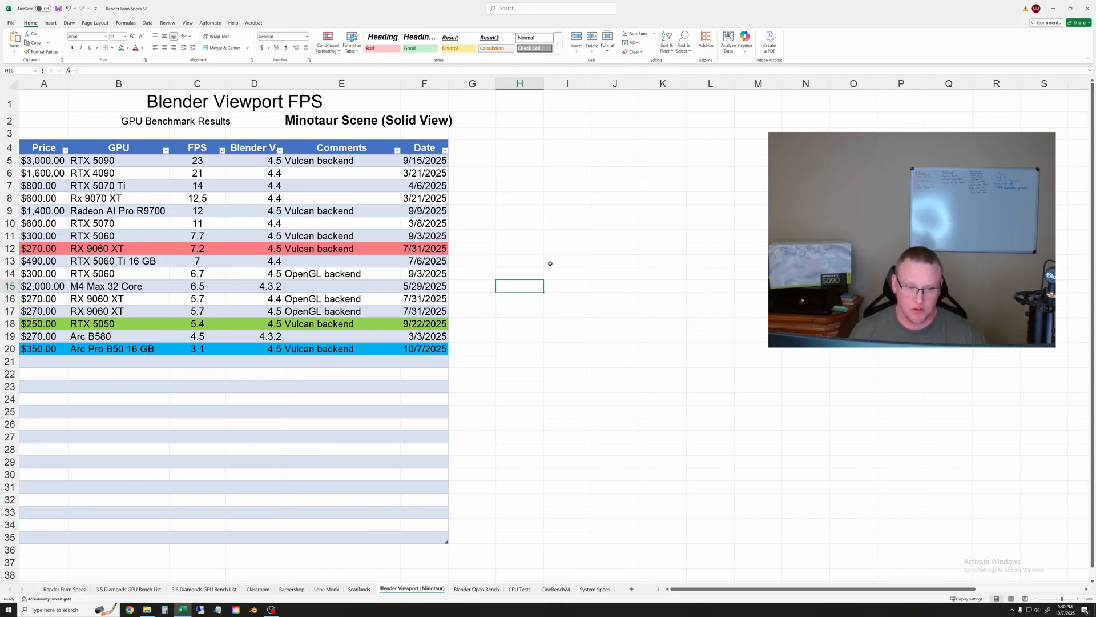
{"action": "left_click", "coordinate": [197, 348]}
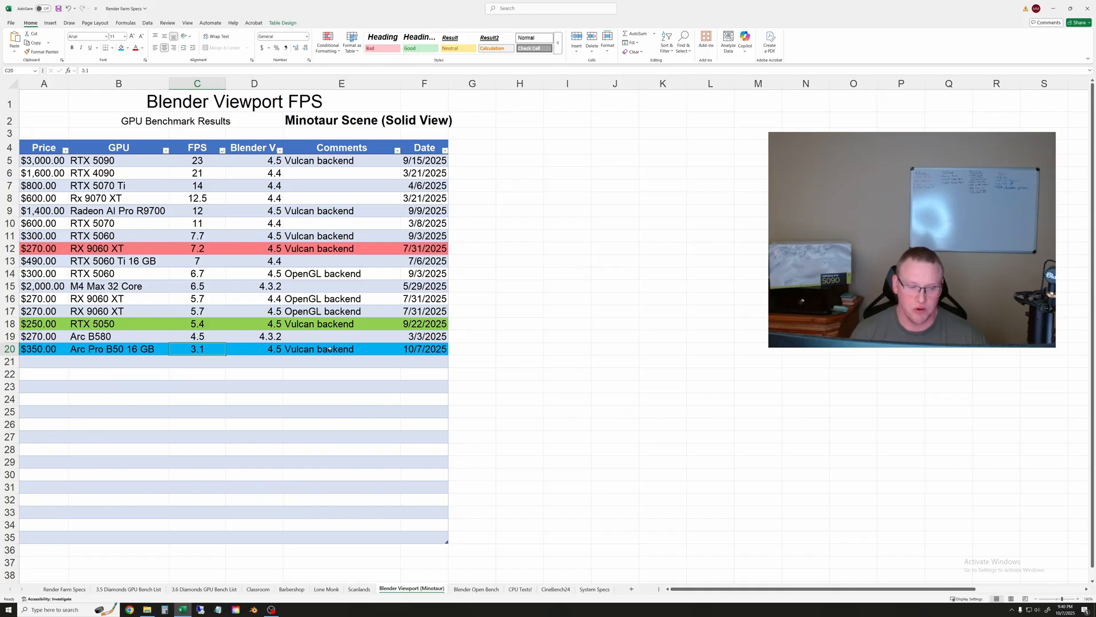
{"action": "mouse_move", "coordinate": [466, 336]}
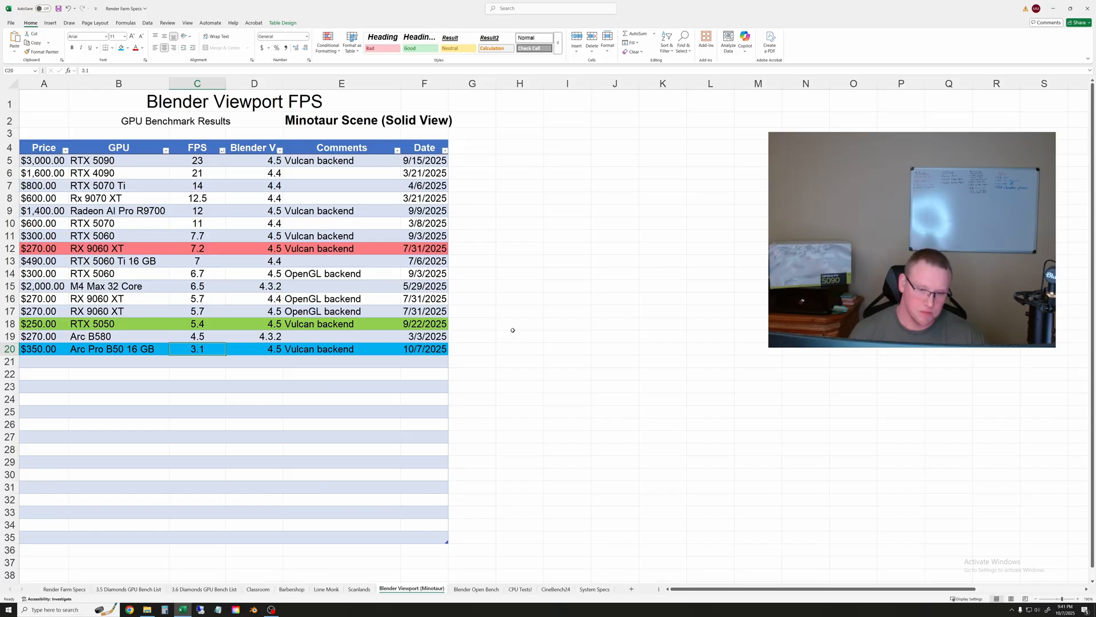
{"action": "mouse_move", "coordinate": [484, 347]}
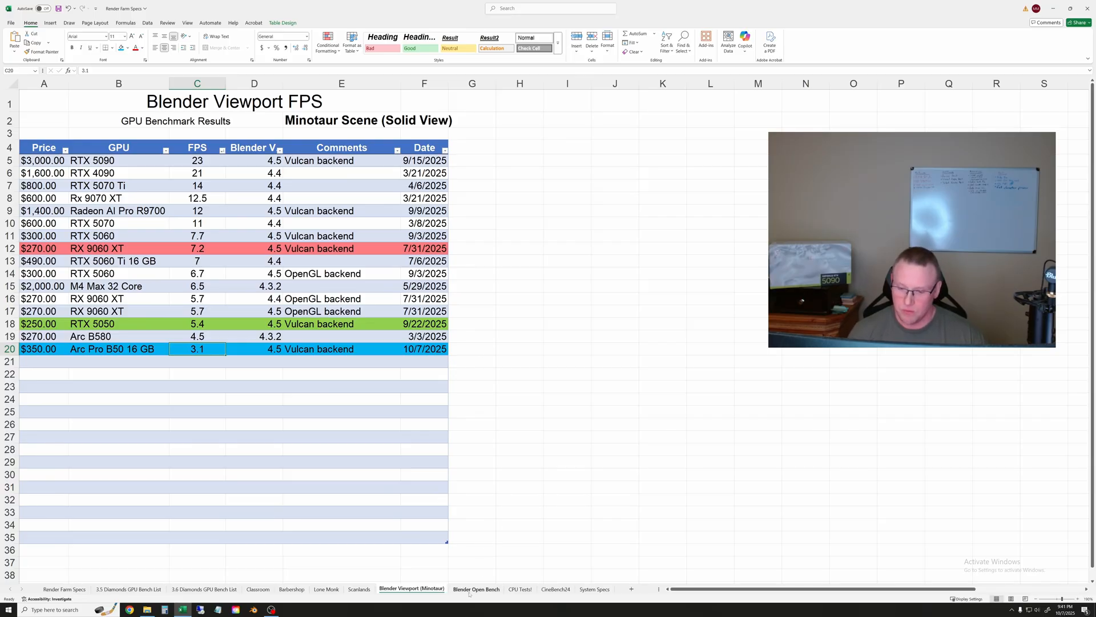
Show the Blender Open Bench sheet and check the Arc Pro B50 total of 1204 points in F16.
{"action": "left_click", "coordinate": [477, 590]}
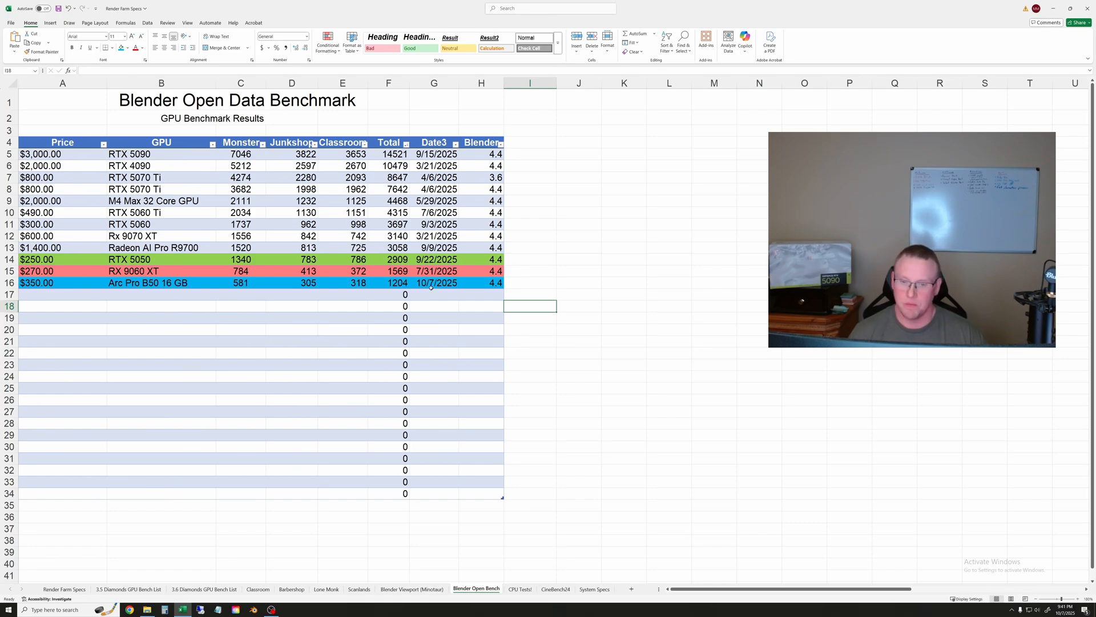
{"action": "left_click", "coordinate": [389, 282]}
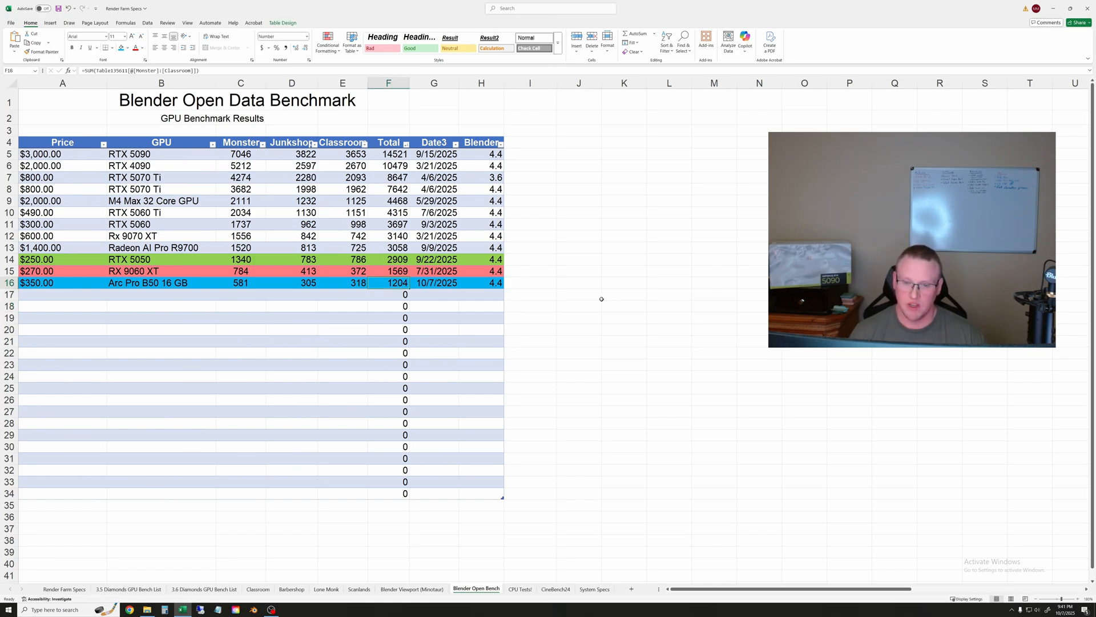
{"action": "left_click", "coordinate": [579, 294]}
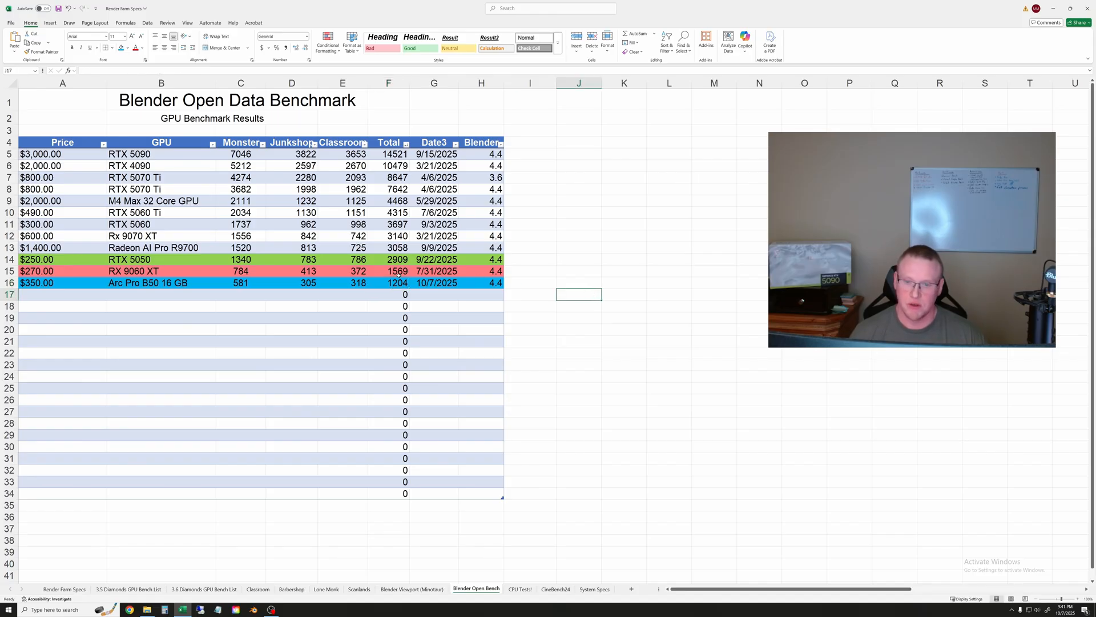
{"action": "left_click", "coordinate": [388, 282]}
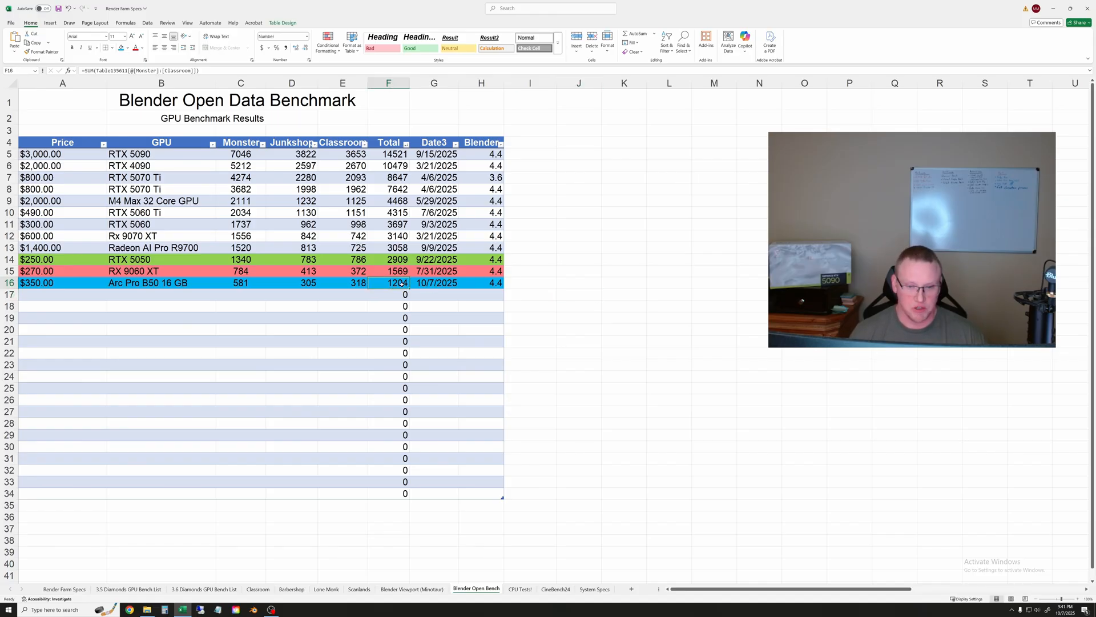
{"action": "mouse_move", "coordinate": [576, 280]}
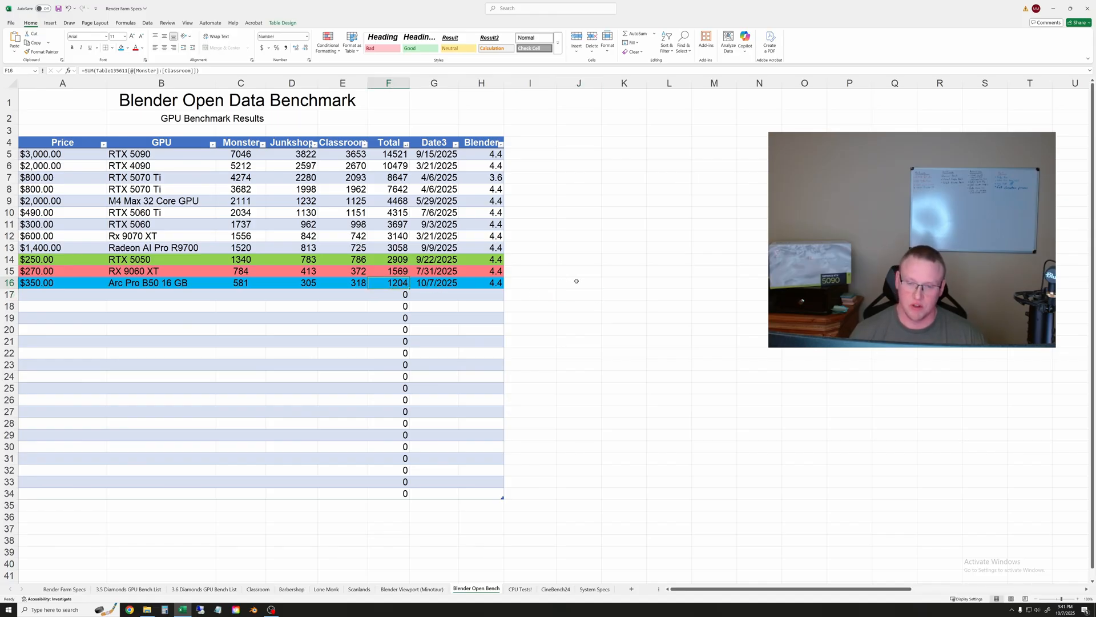
{"action": "left_click", "coordinate": [579, 270]}
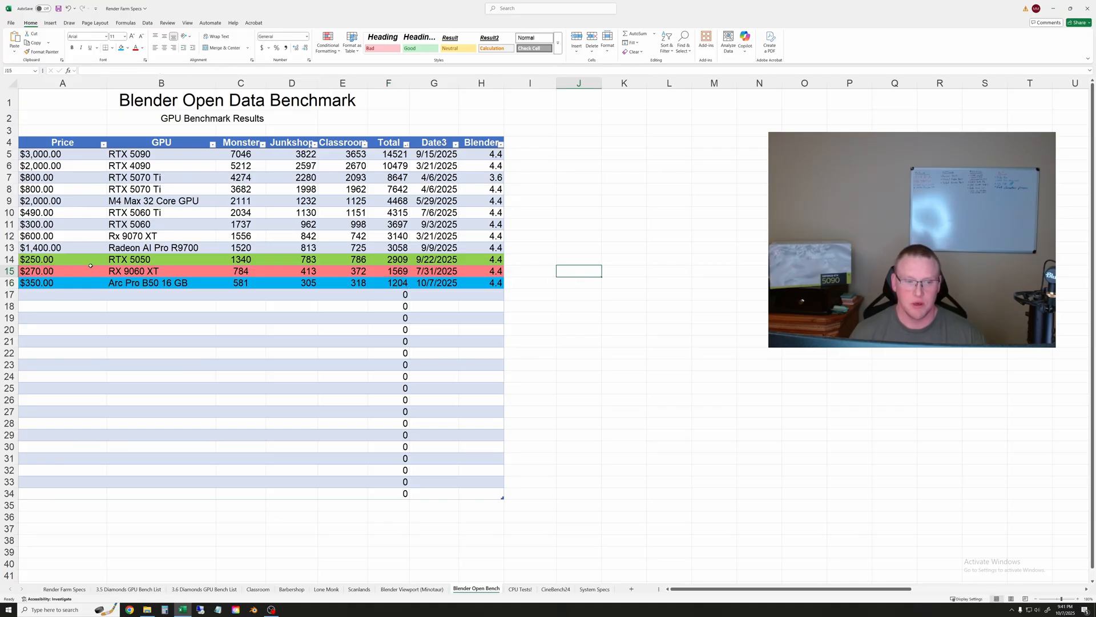